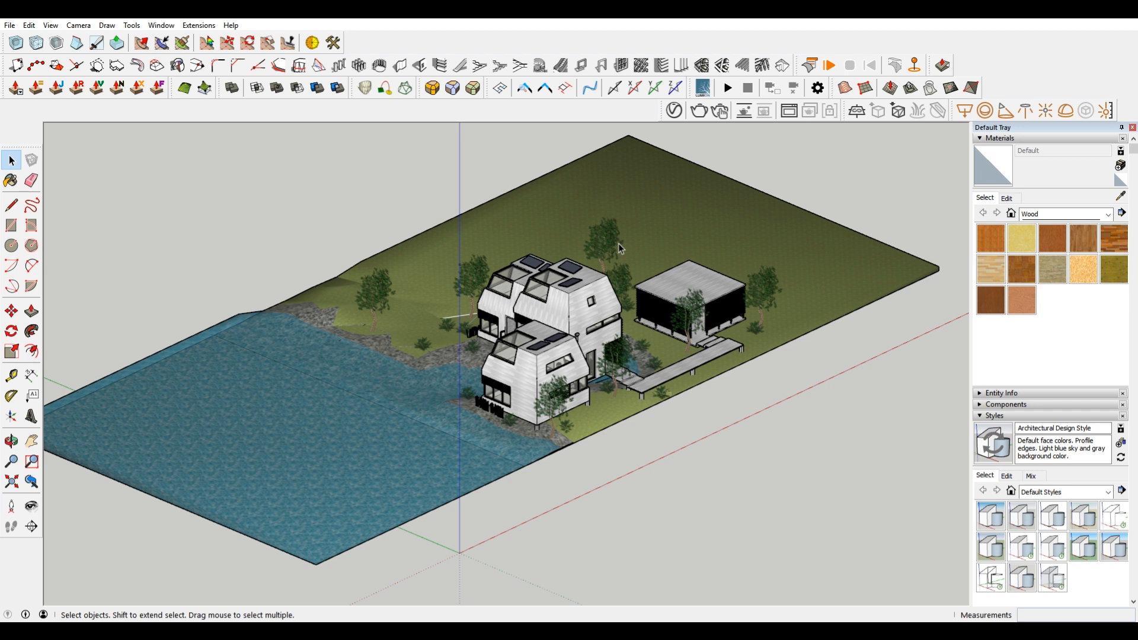
mouse_move(509, 154)
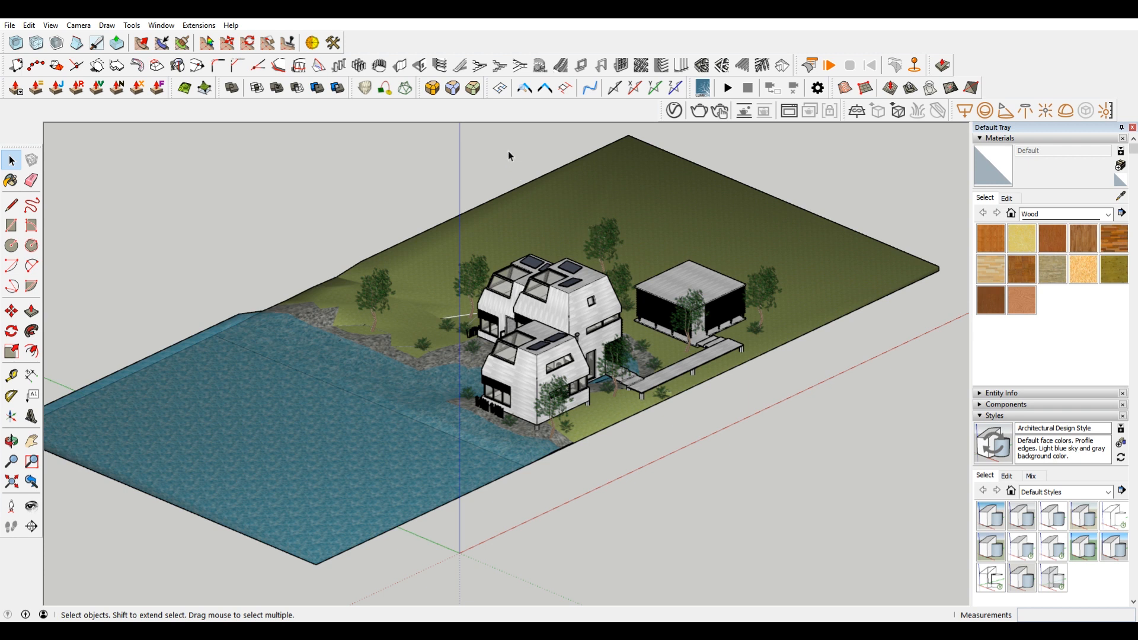
mouse_move(488, 447)
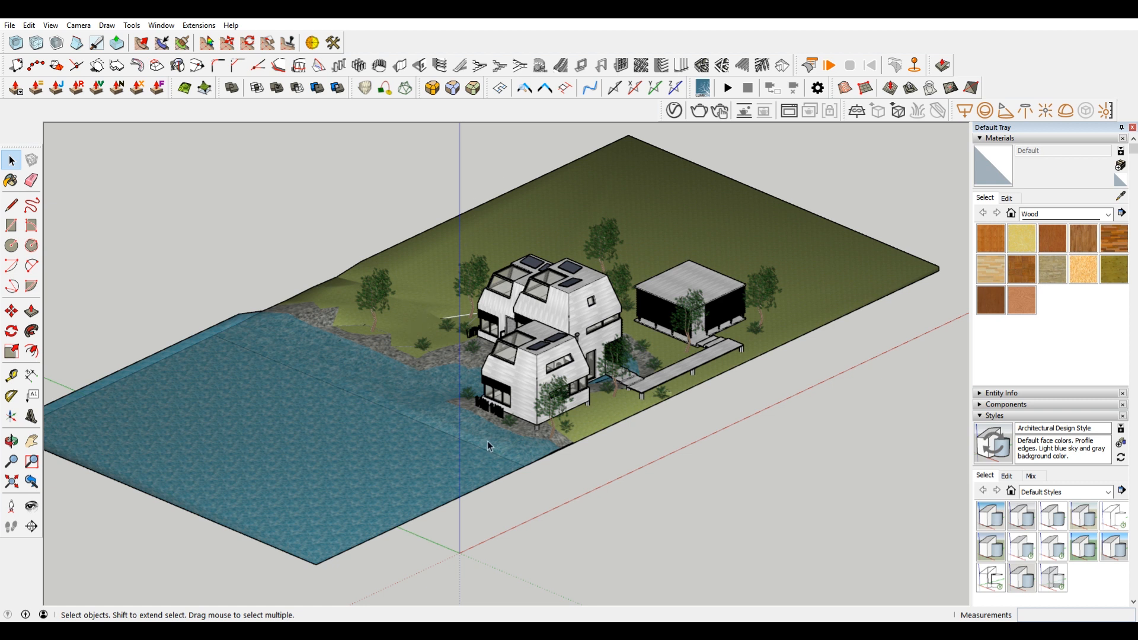
mouse_move(717, 445)
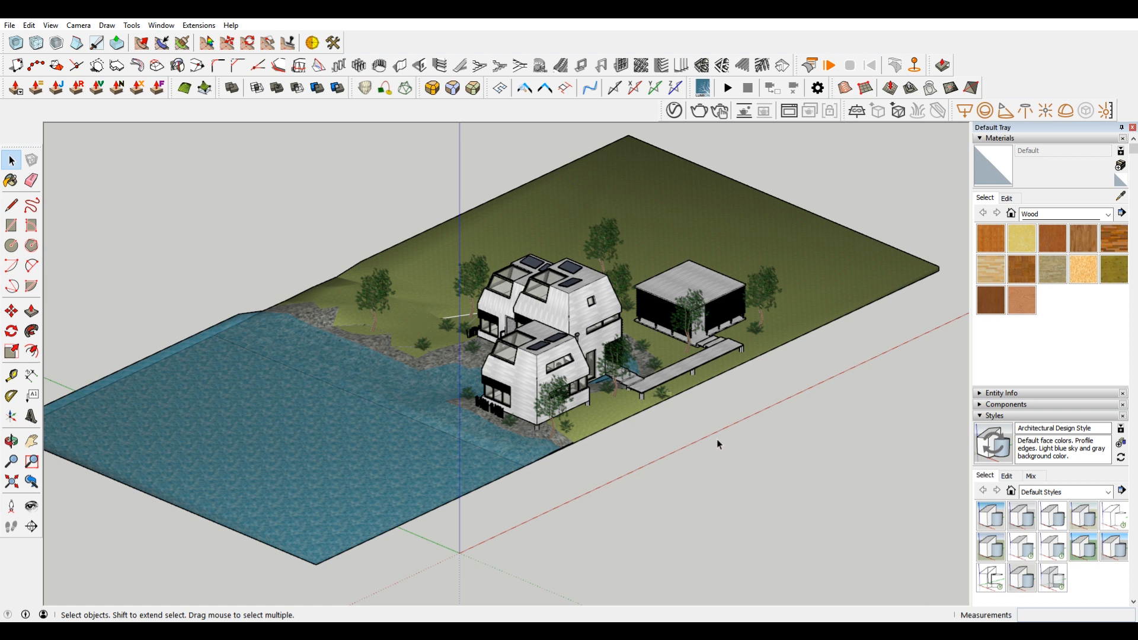
mouse_move(651, 462)
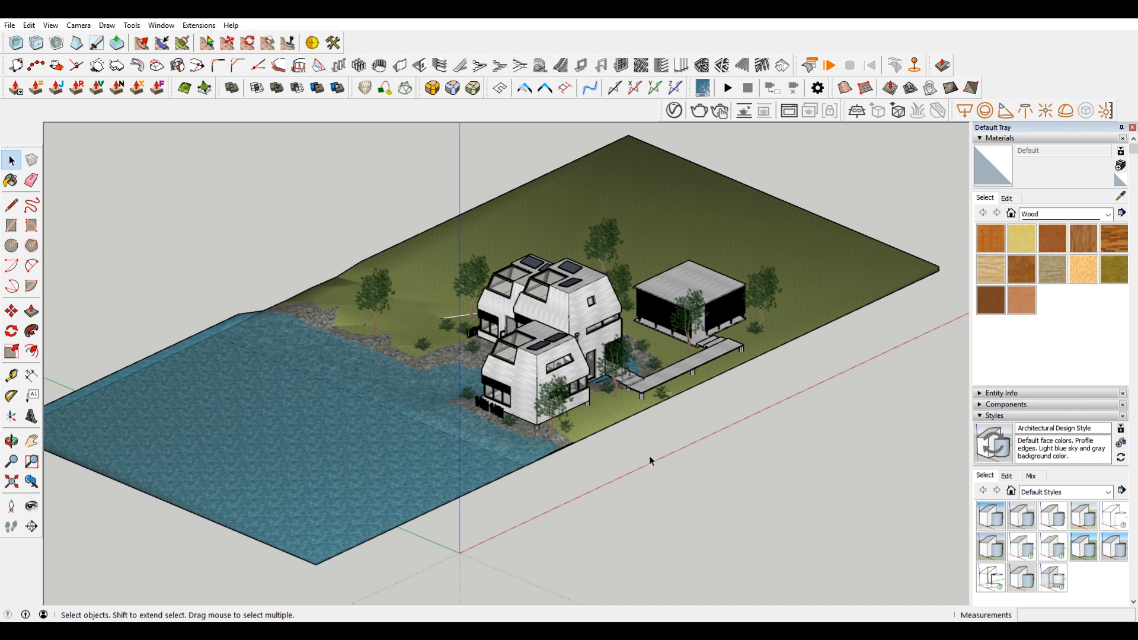
mouse_move(691, 436)
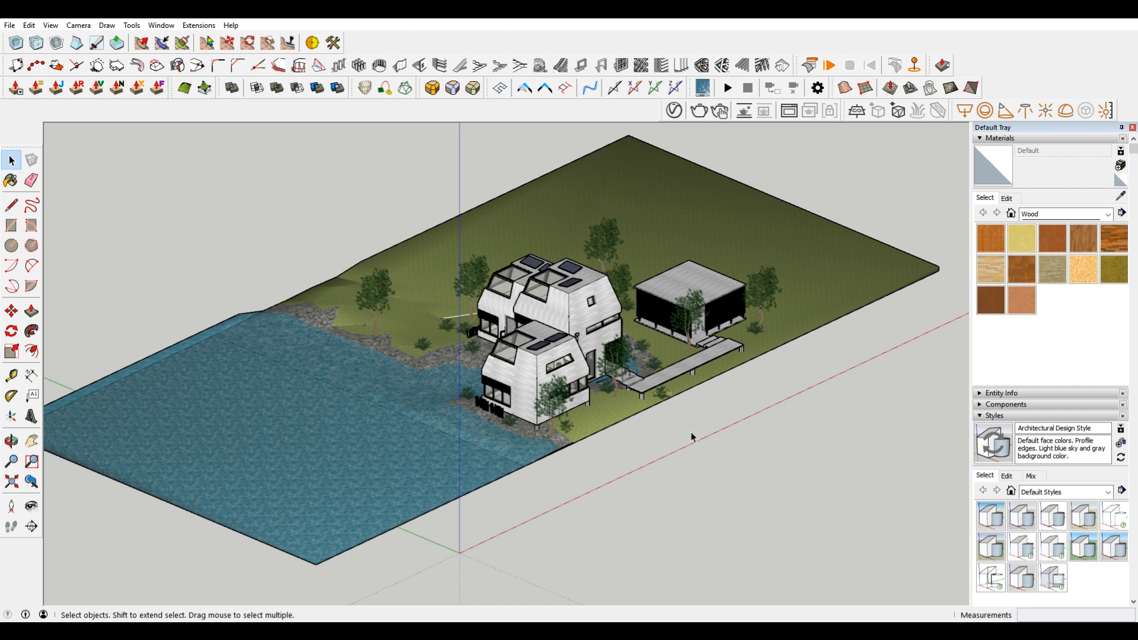
mouse_move(702, 420)
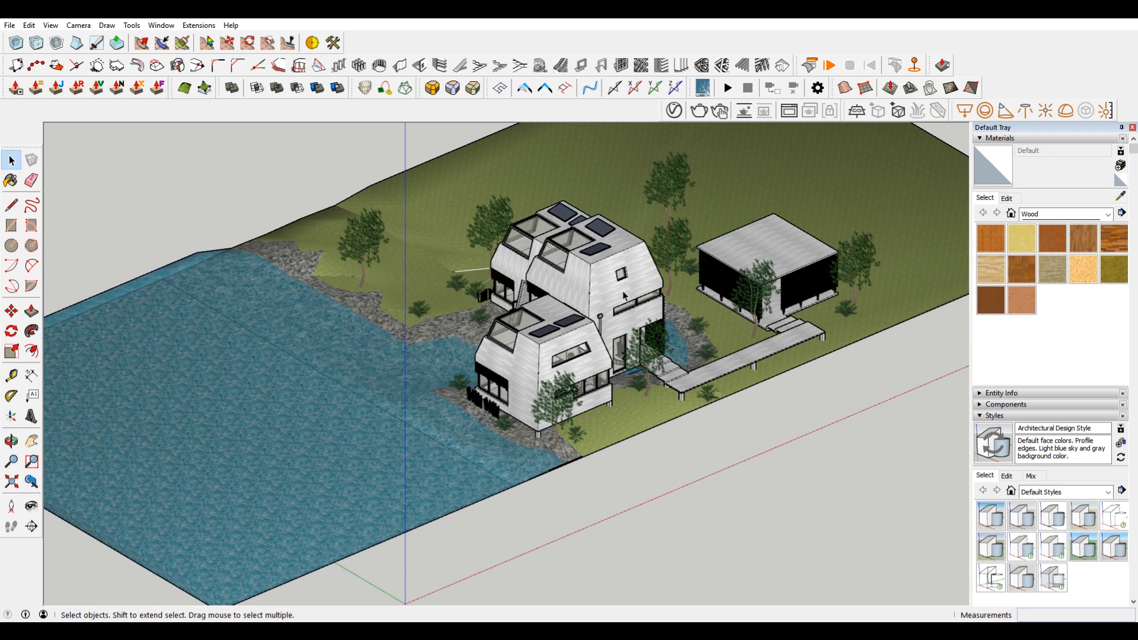
mouse_move(586, 284)
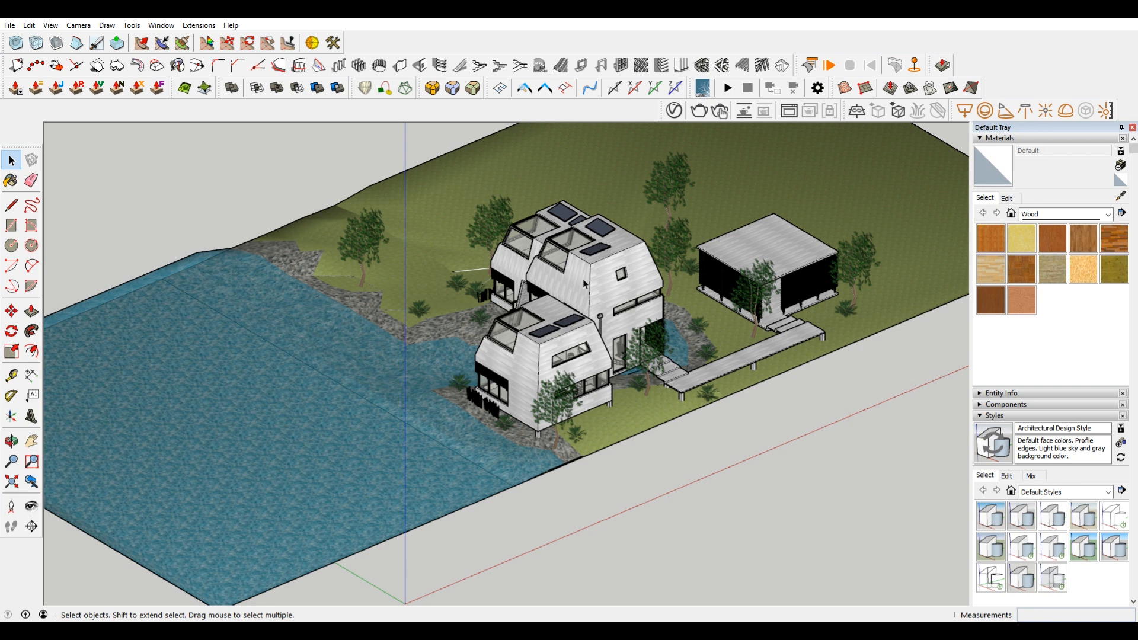
- Start a 2D Graphic export of the current view as an AutoCAD DWG file
click(9, 25)
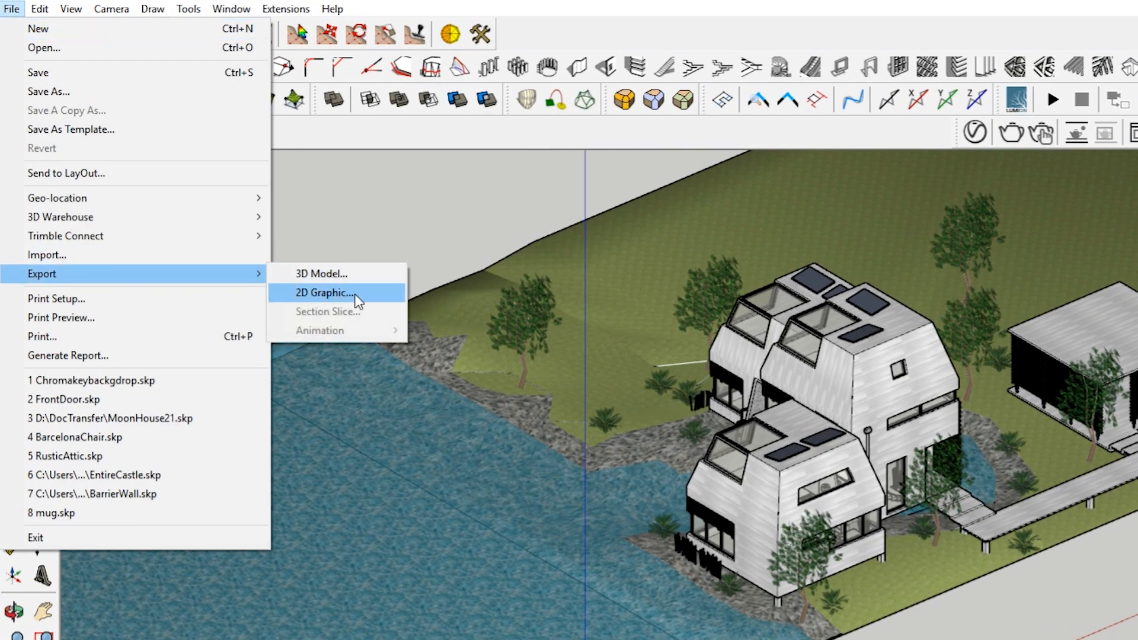
click(327, 293)
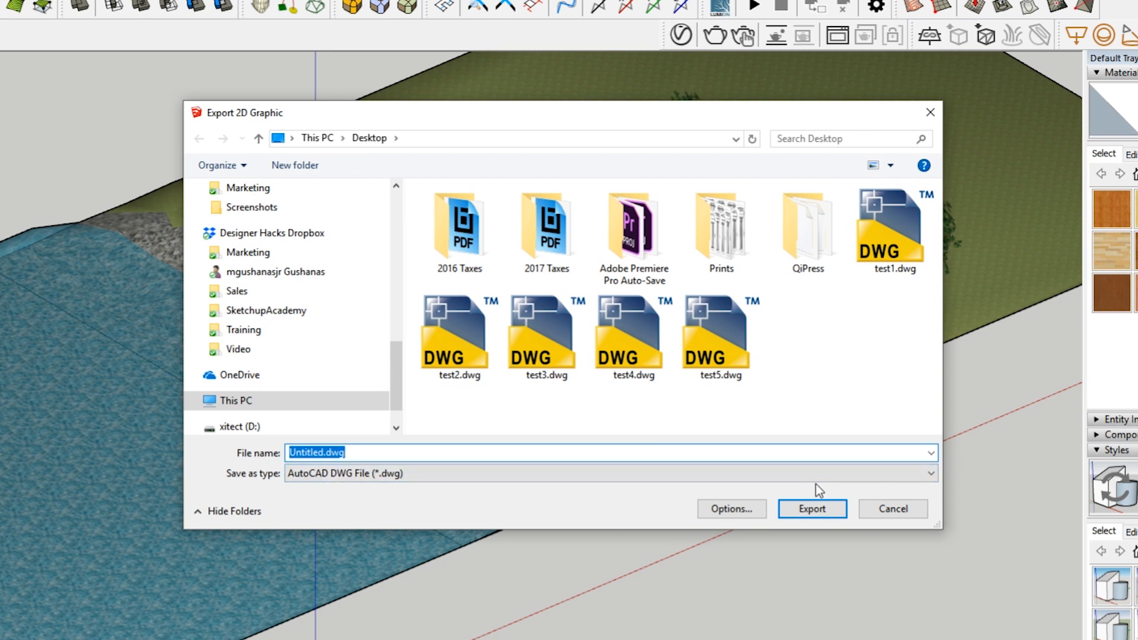
mouse_move(580, 497)
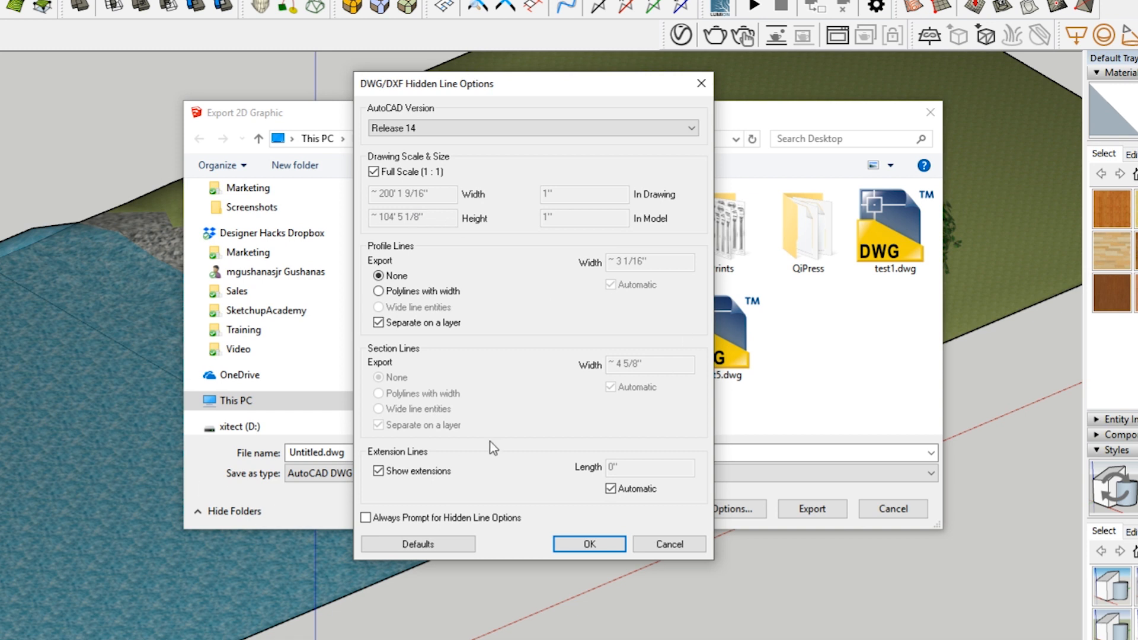
mouse_move(567, 353)
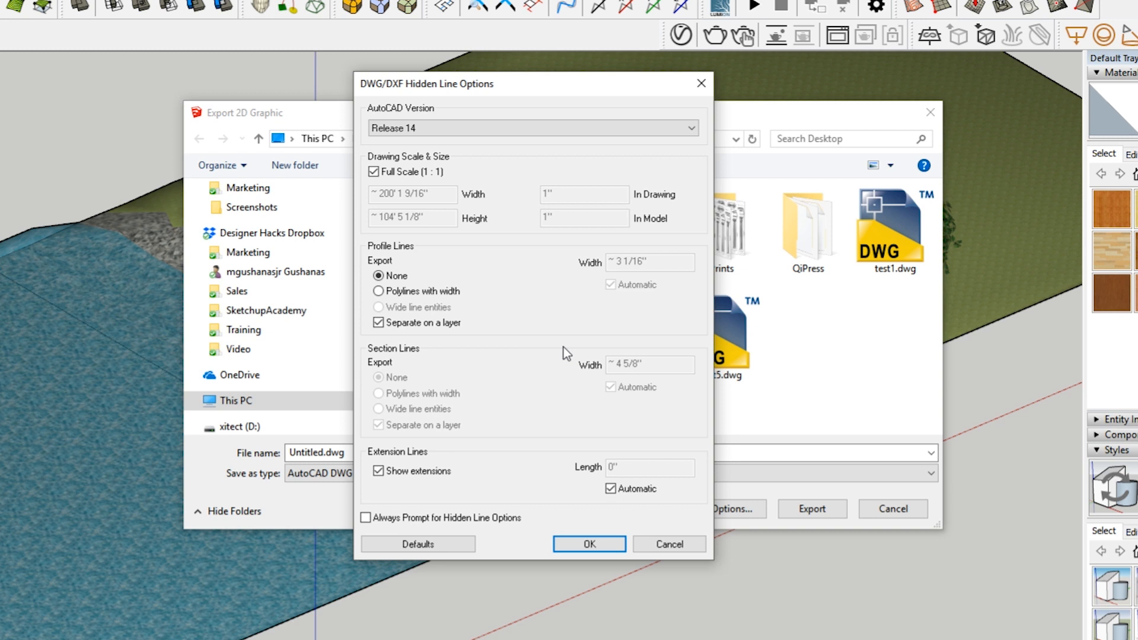
mouse_move(301, 237)
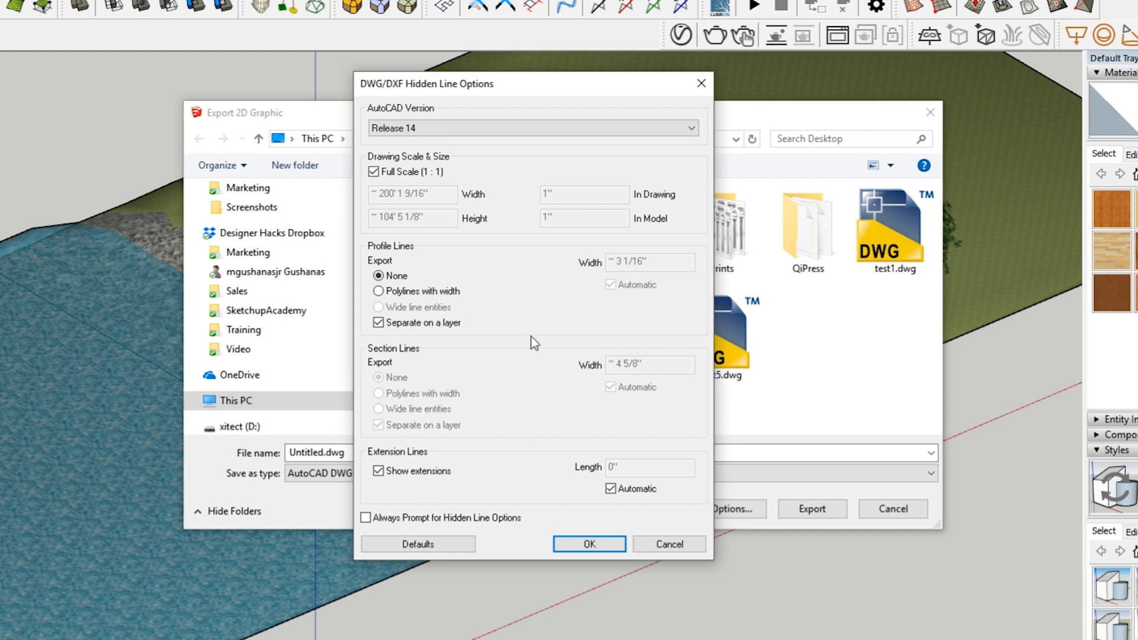
mouse_move(360, 452)
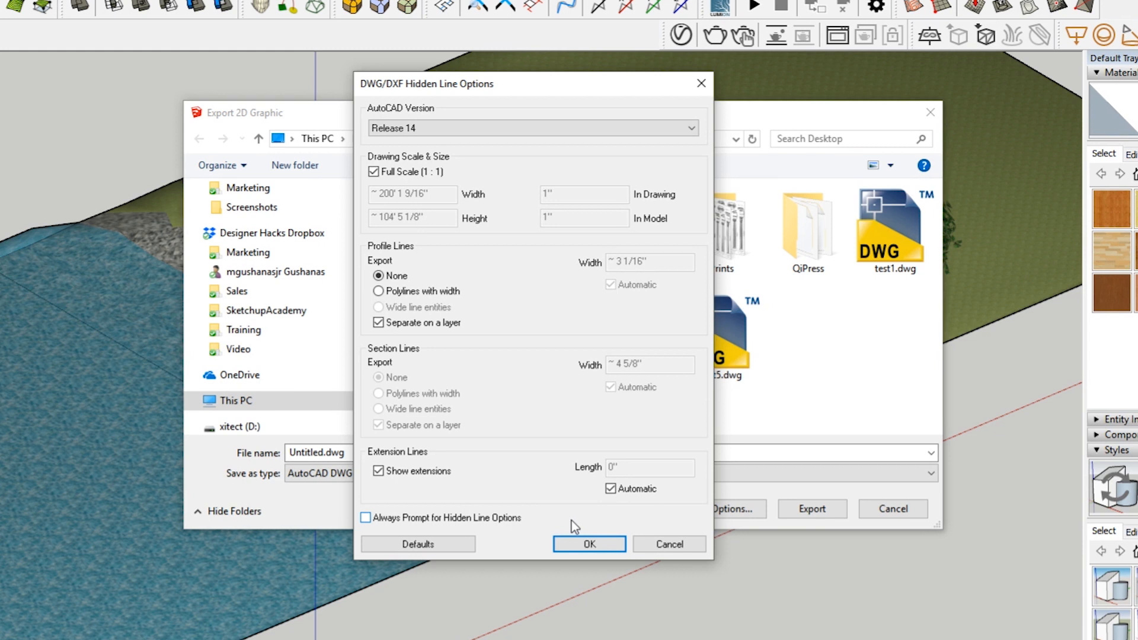
mouse_move(467, 448)
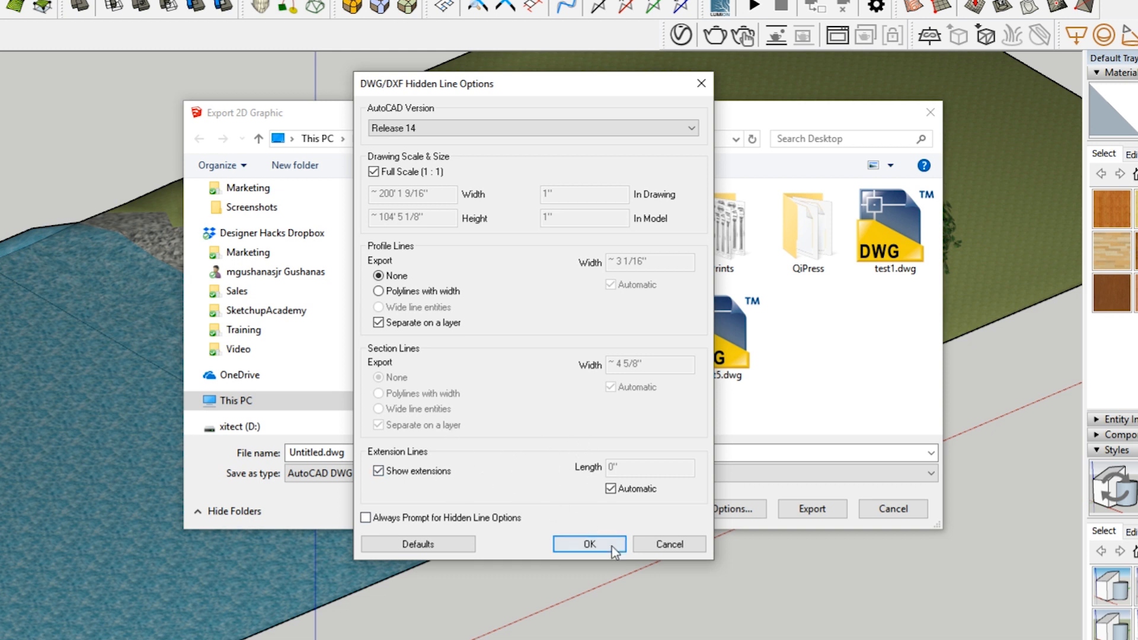
mouse_move(329, 517)
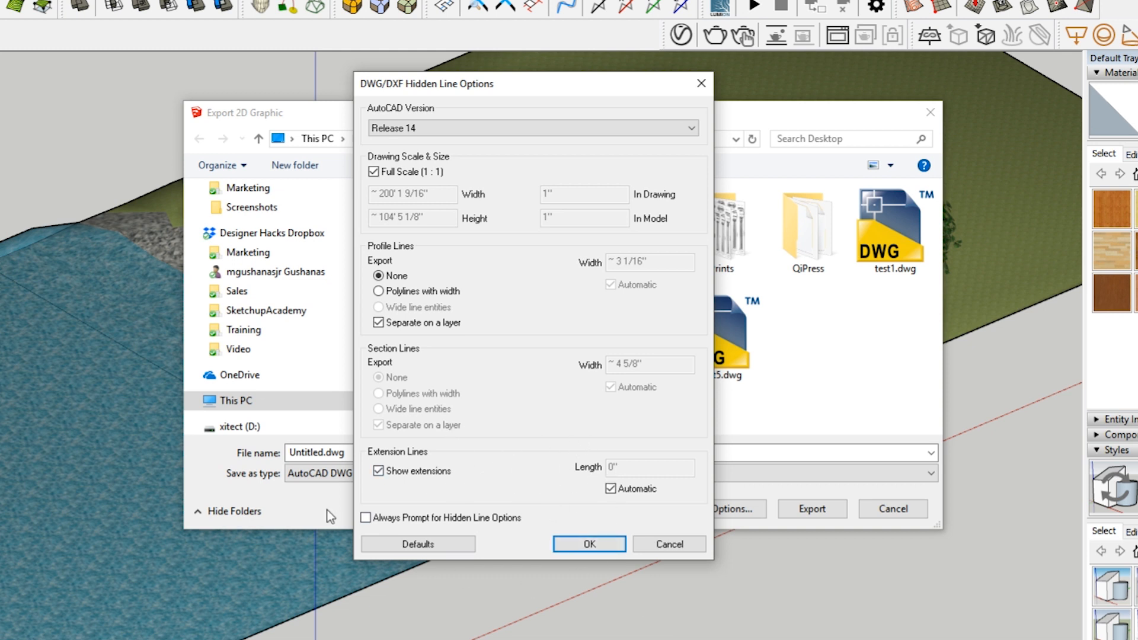
mouse_move(596, 116)
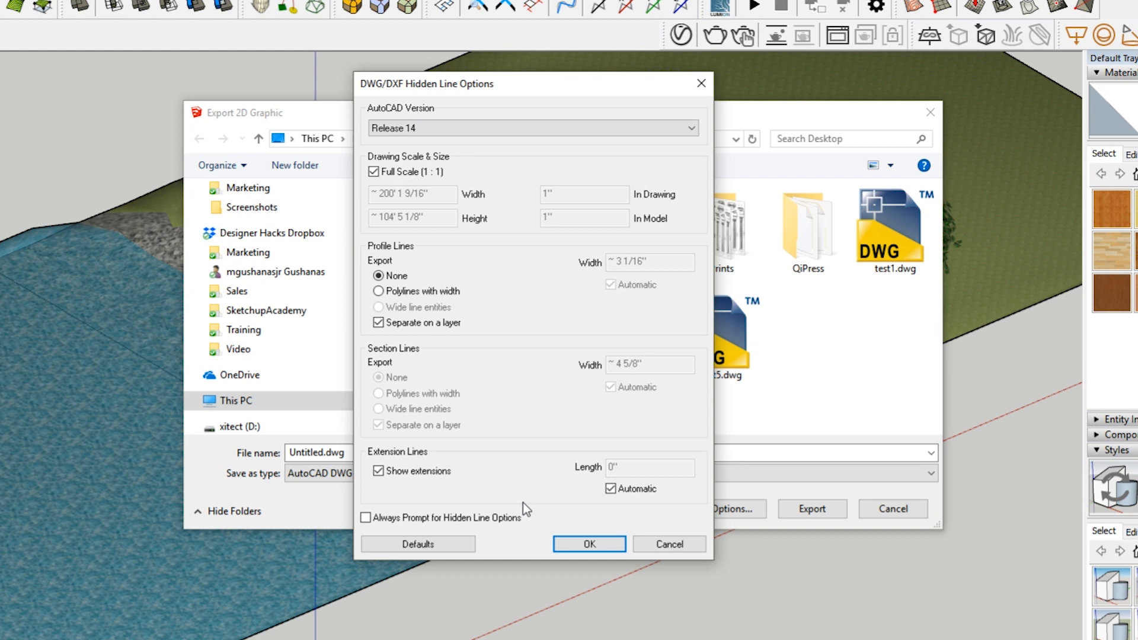
mouse_move(415, 473)
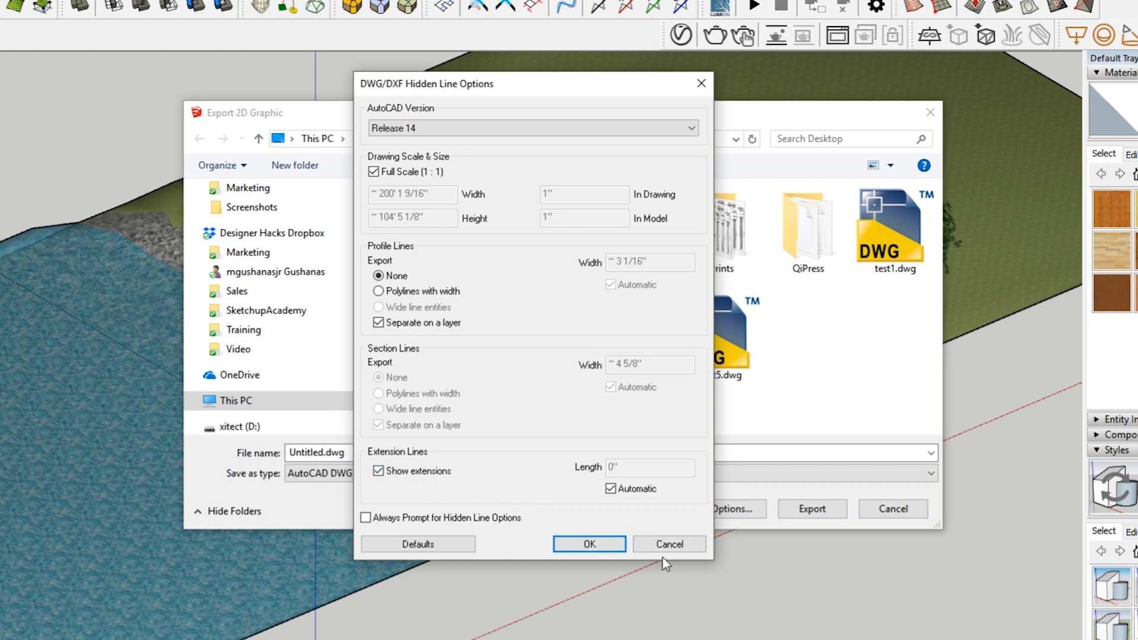
click(668, 543)
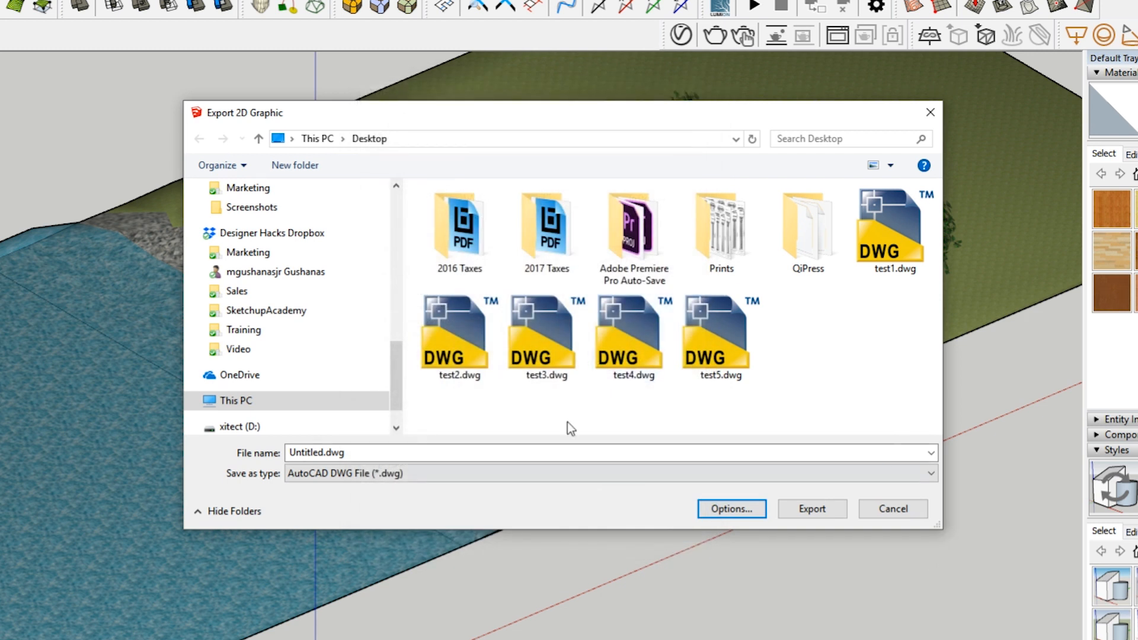
mouse_move(486, 579)
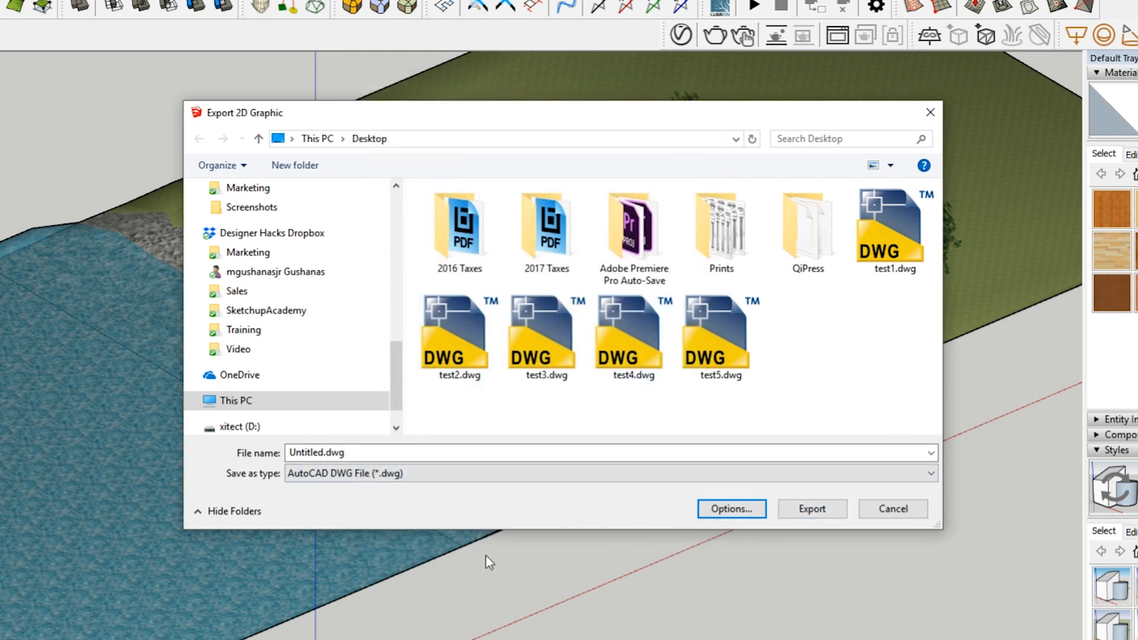
mouse_move(961, 329)
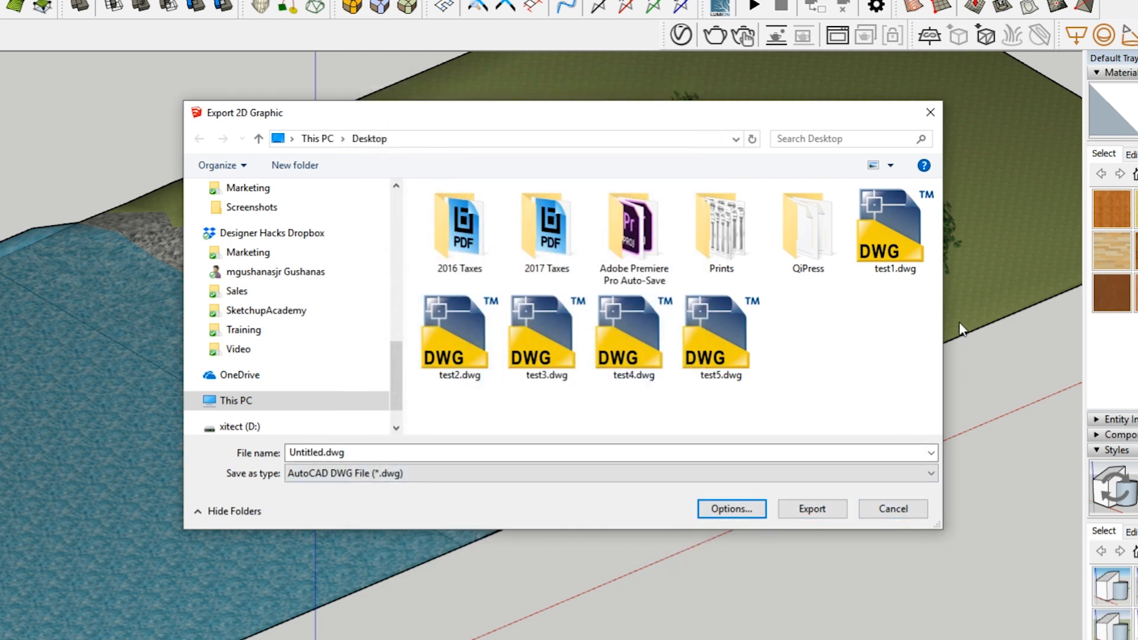
mouse_move(783, 357)
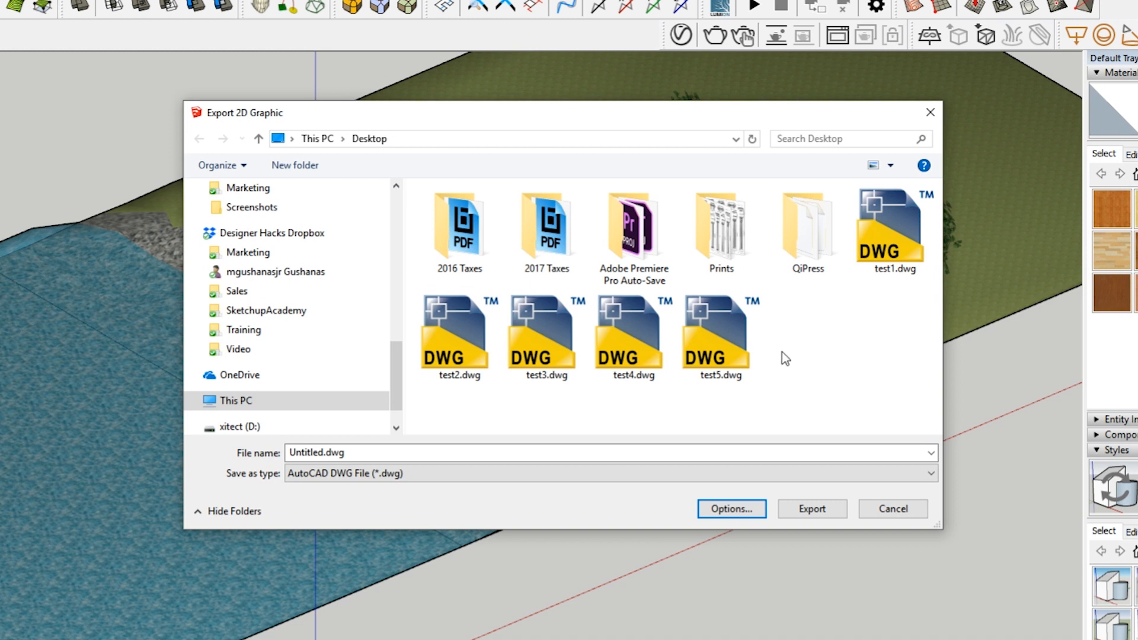
mouse_move(909, 509)
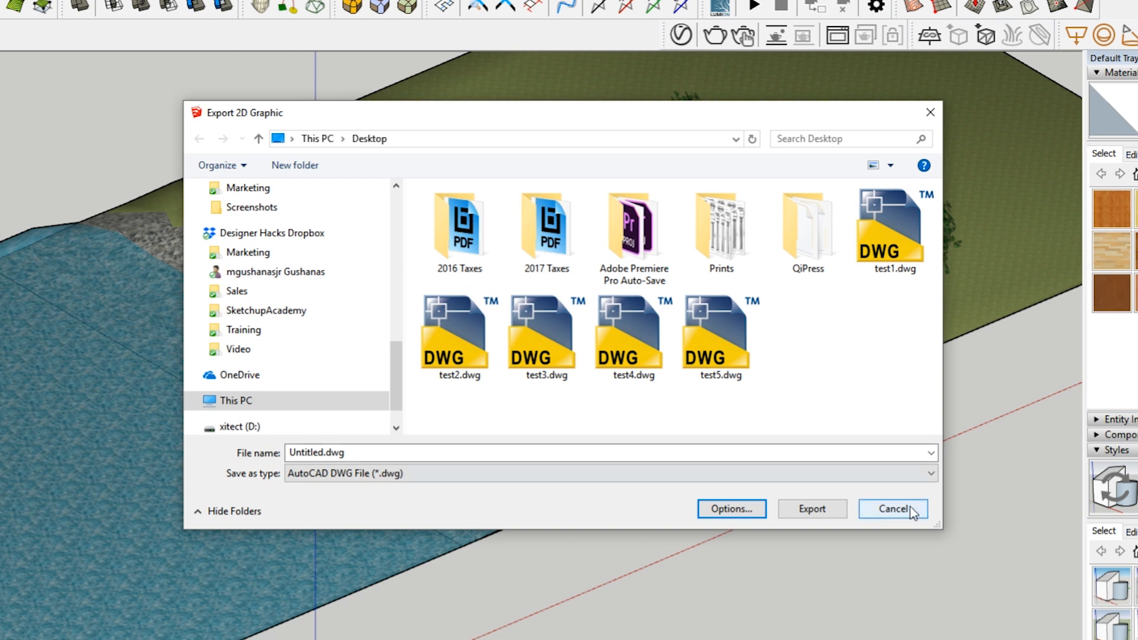
- Cancel the export dialog and return to the imported house linework in Illustrator
click(894, 510)
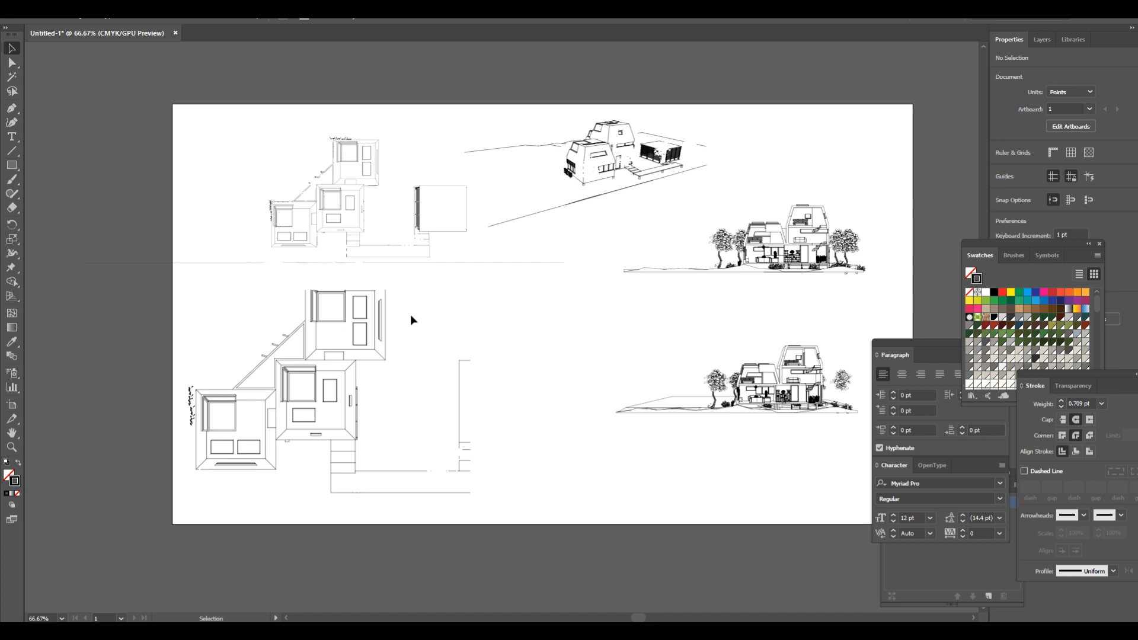
mouse_move(533, 286)
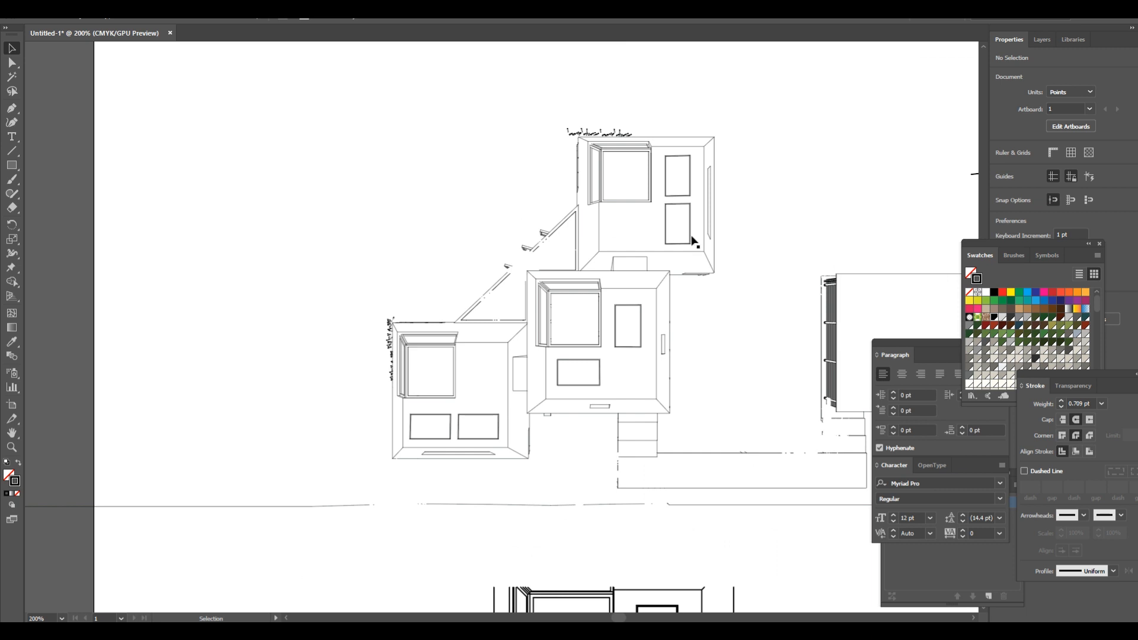
mouse_move(700, 235)
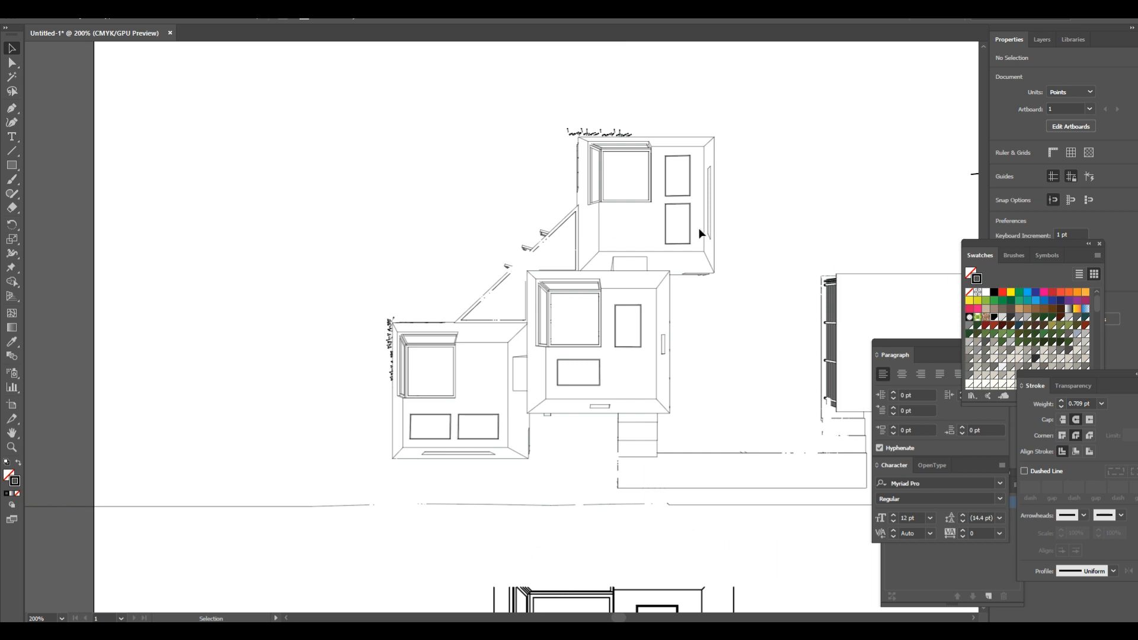
mouse_move(654, 225)
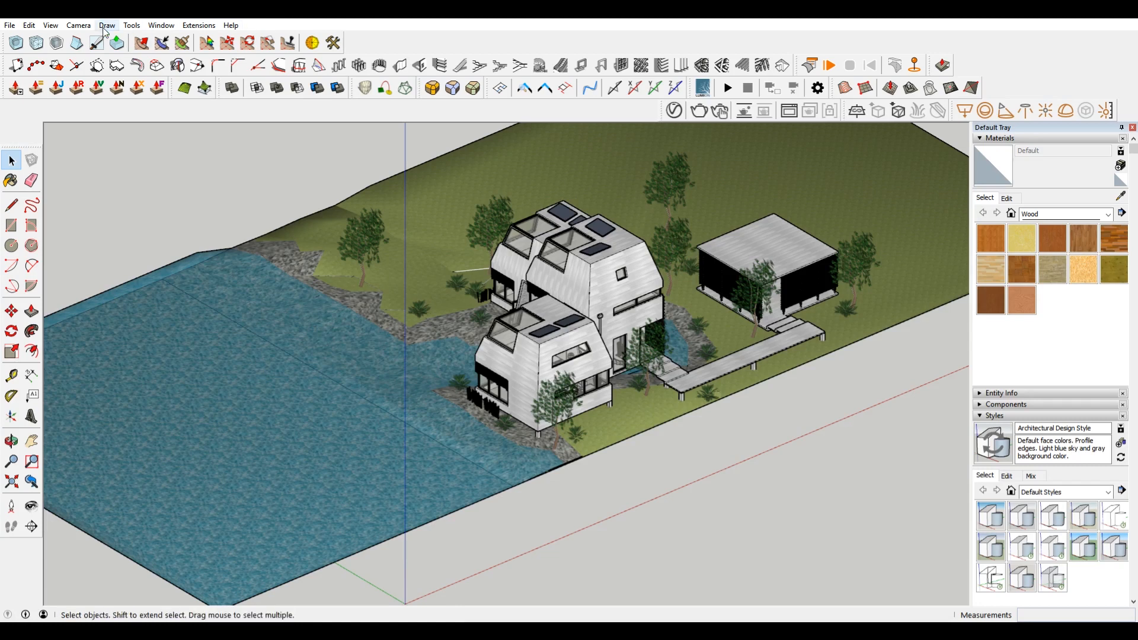
- Set the camera to a Top standard view in parallel projection, zoomed closer on the house and deck
click(78, 25)
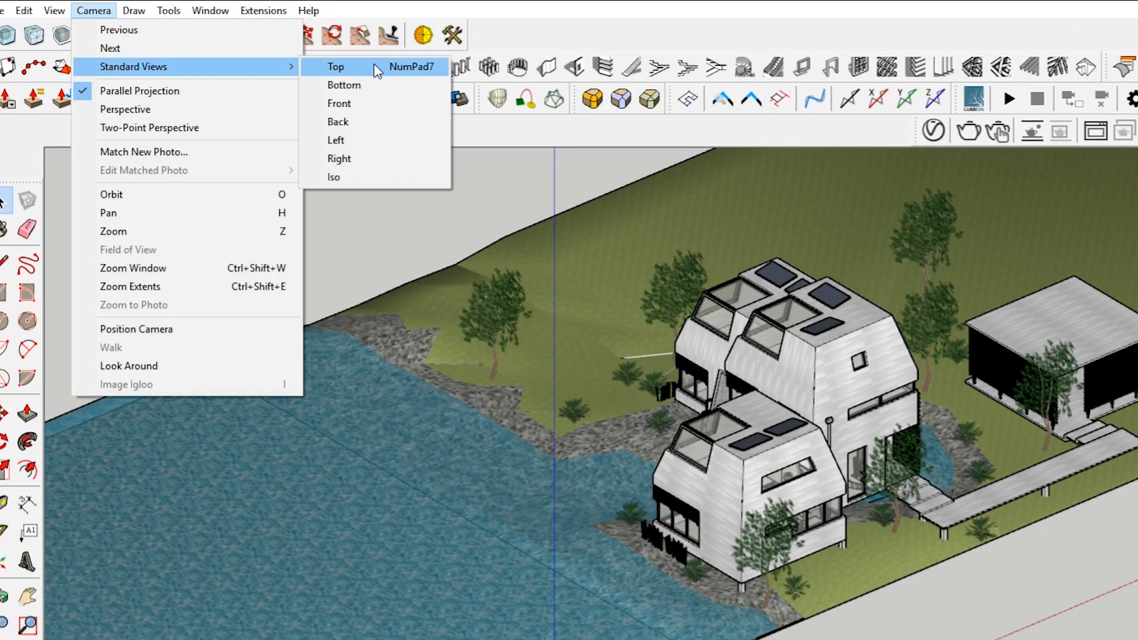
click(336, 67)
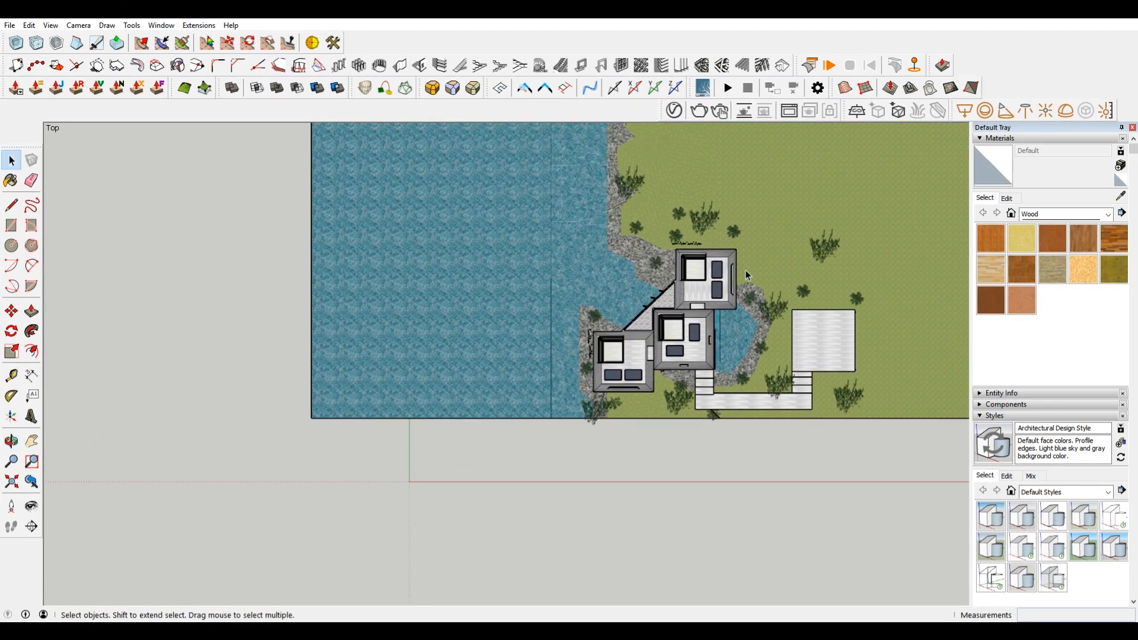
click(78, 25)
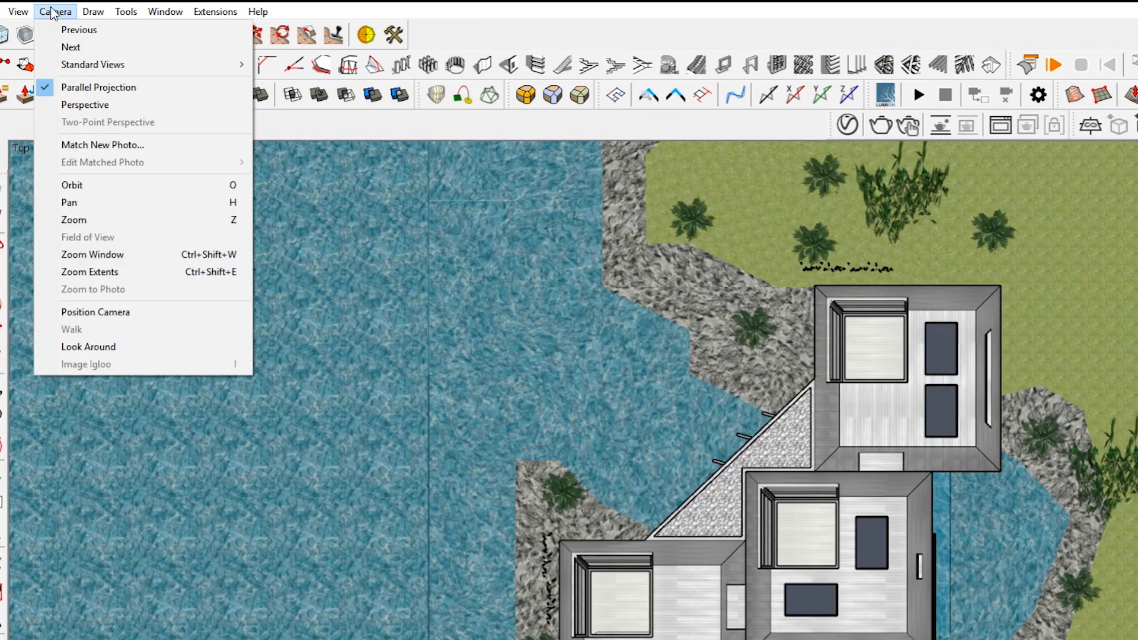
mouse_move(141, 112)
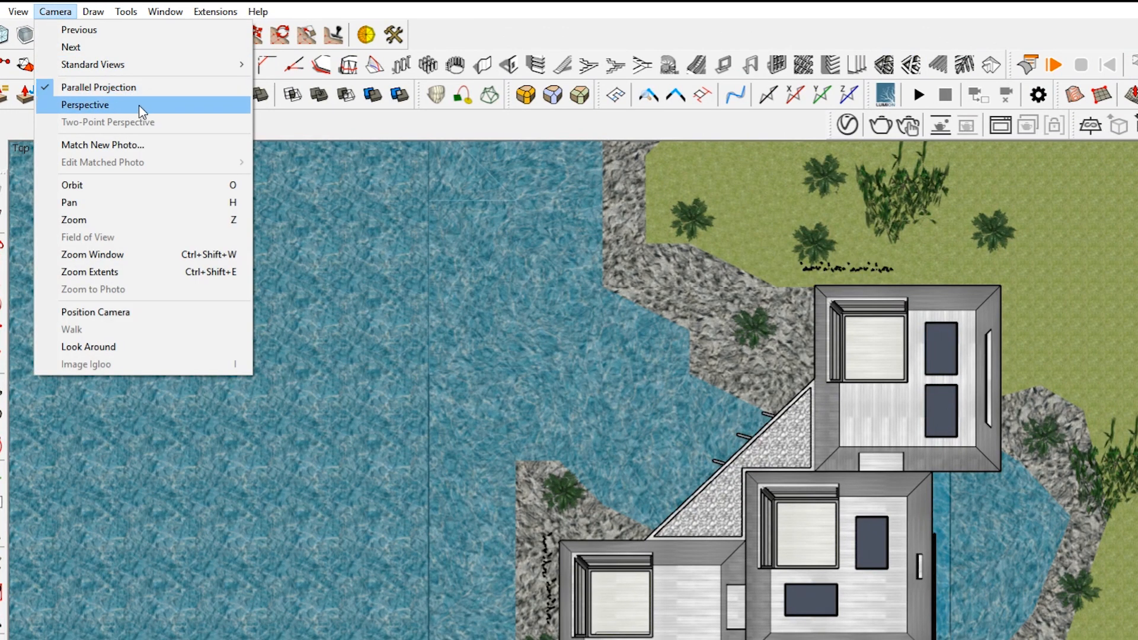
click(86, 104)
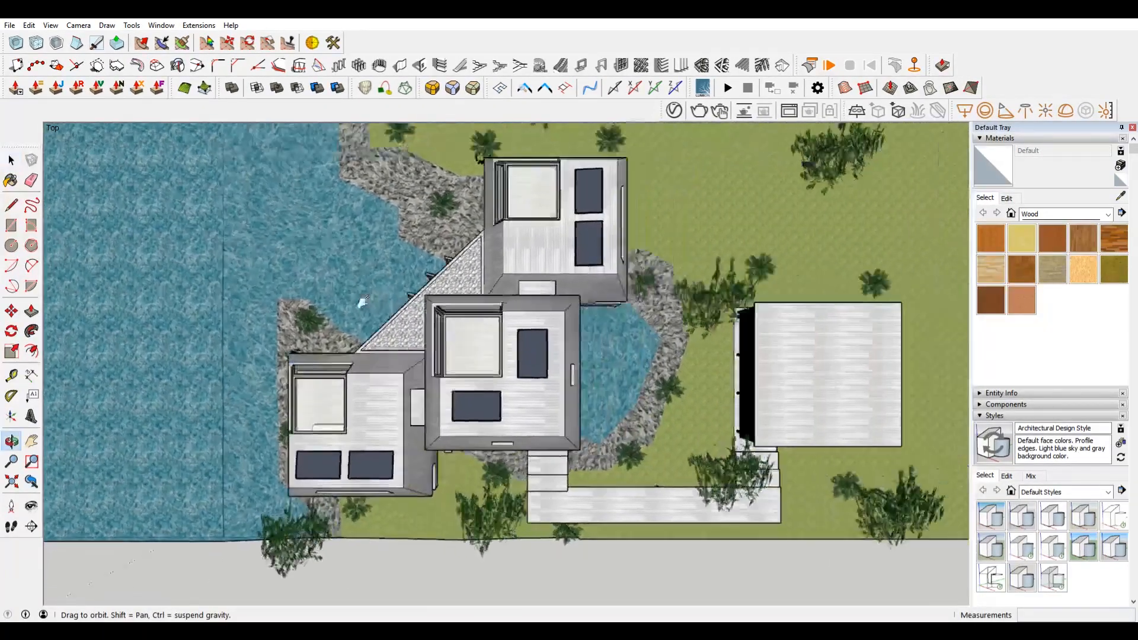
click(79, 25)
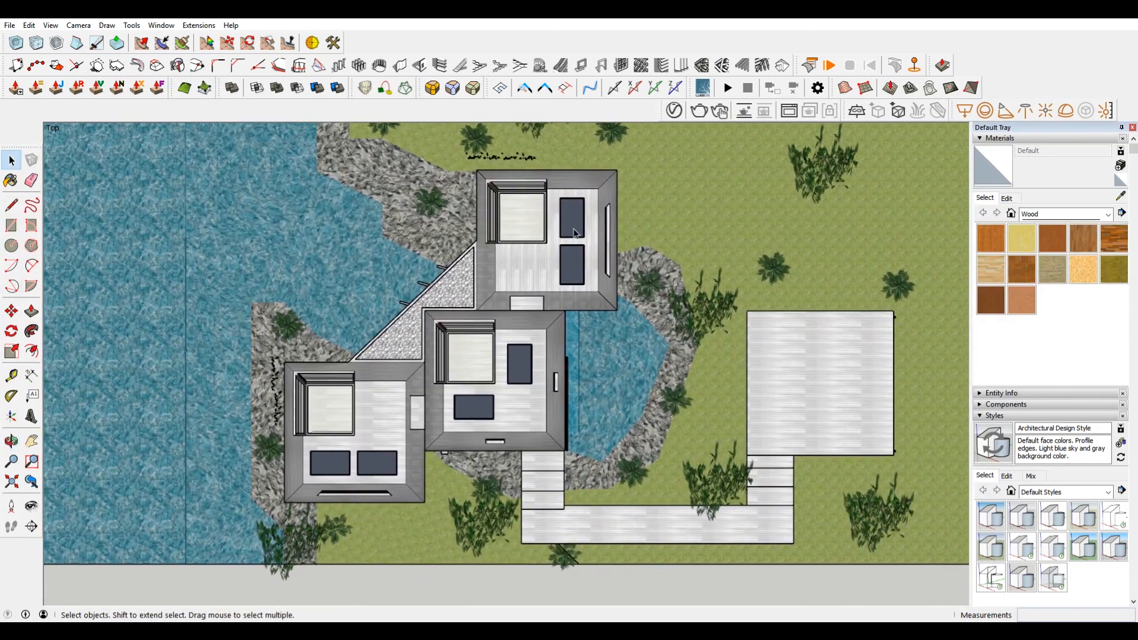
mouse_move(78, 25)
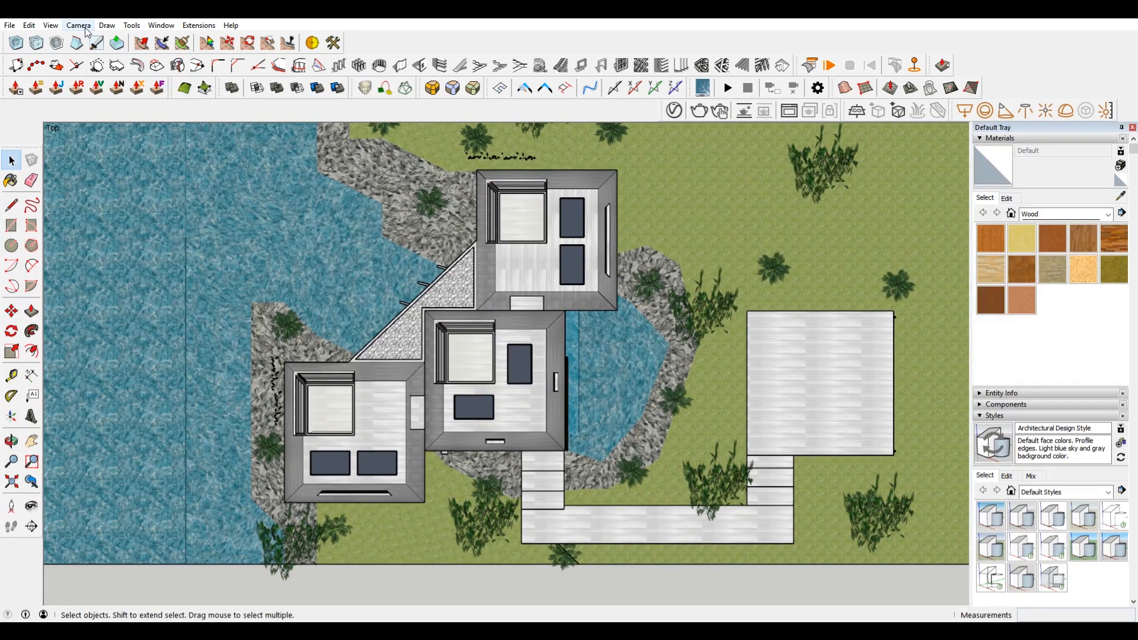
click(79, 25)
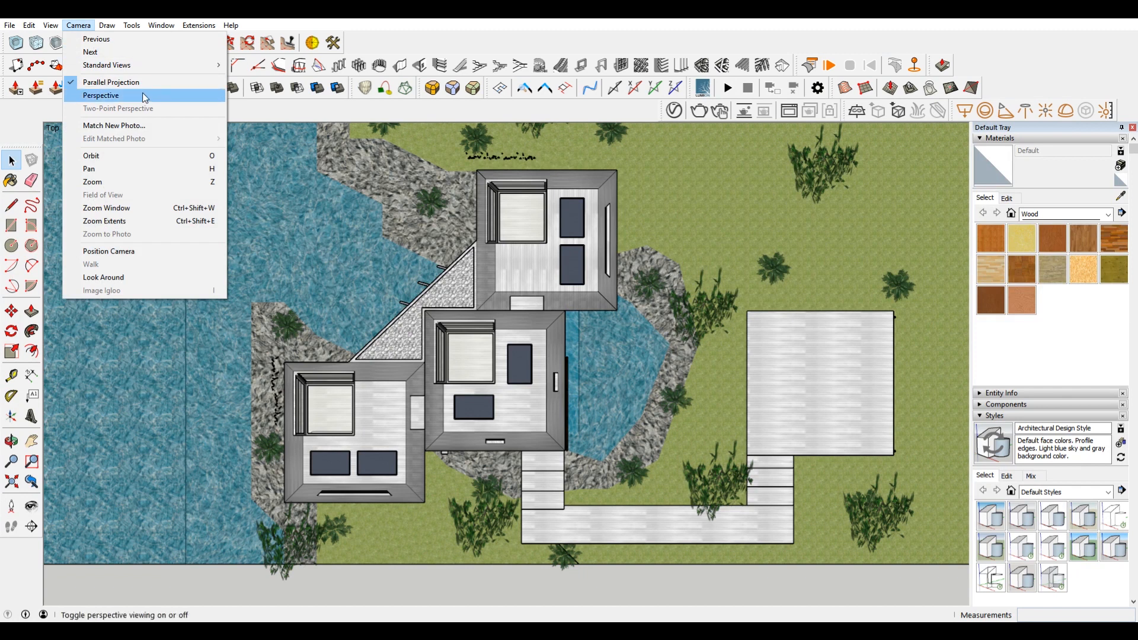
mouse_move(163, 96)
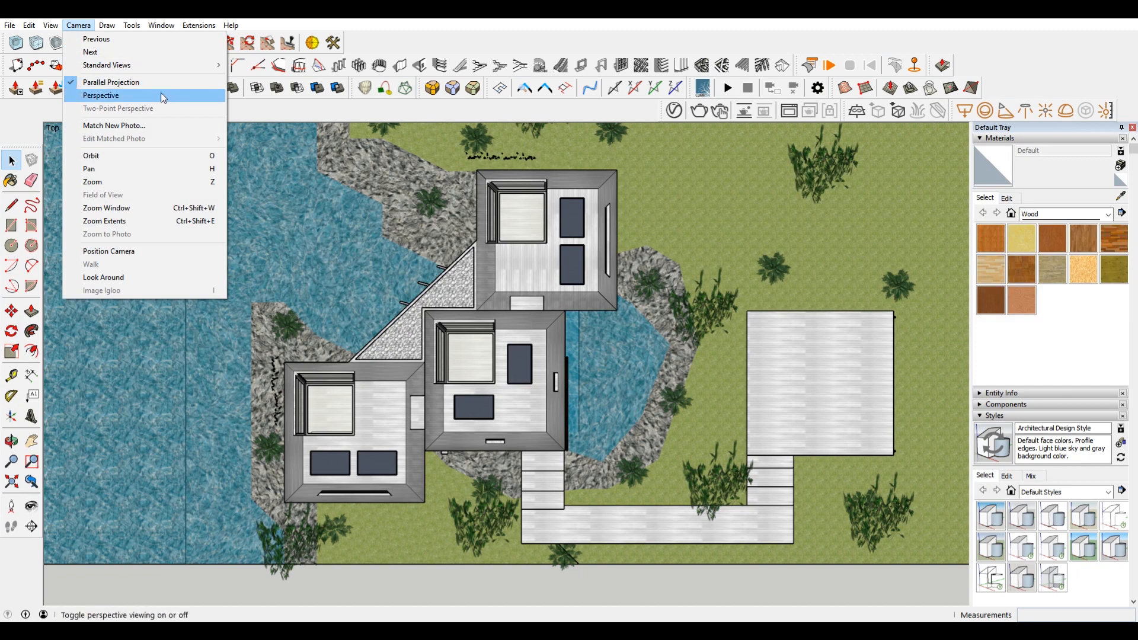
mouse_move(373, 58)
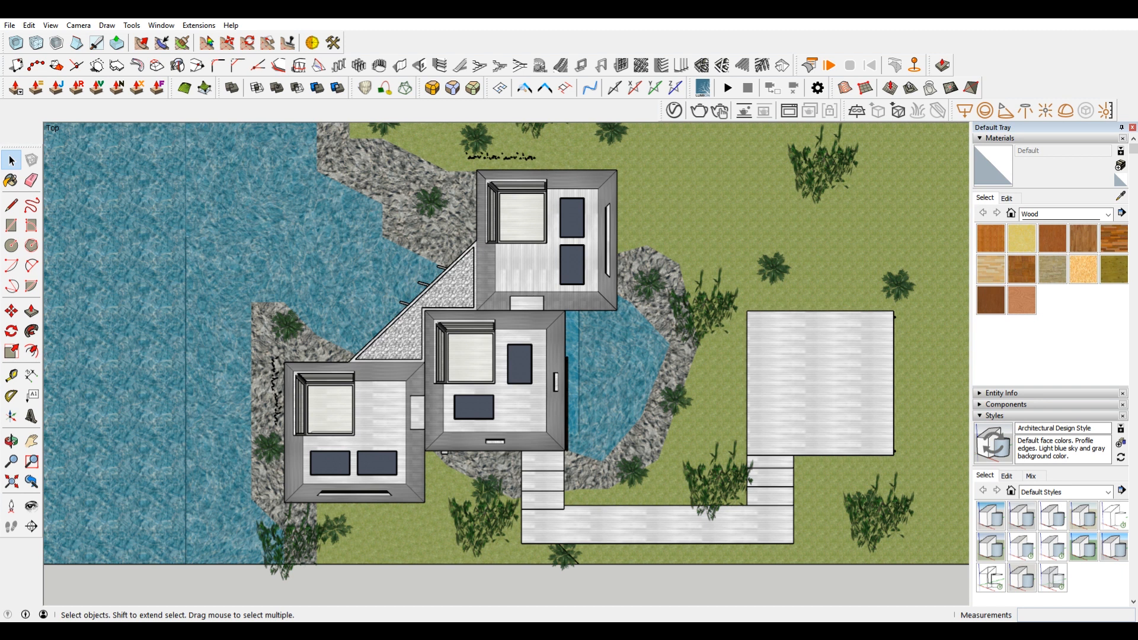
- Switch over to the Illustrator drawing of the house plan and perspective linework
click(78, 25)
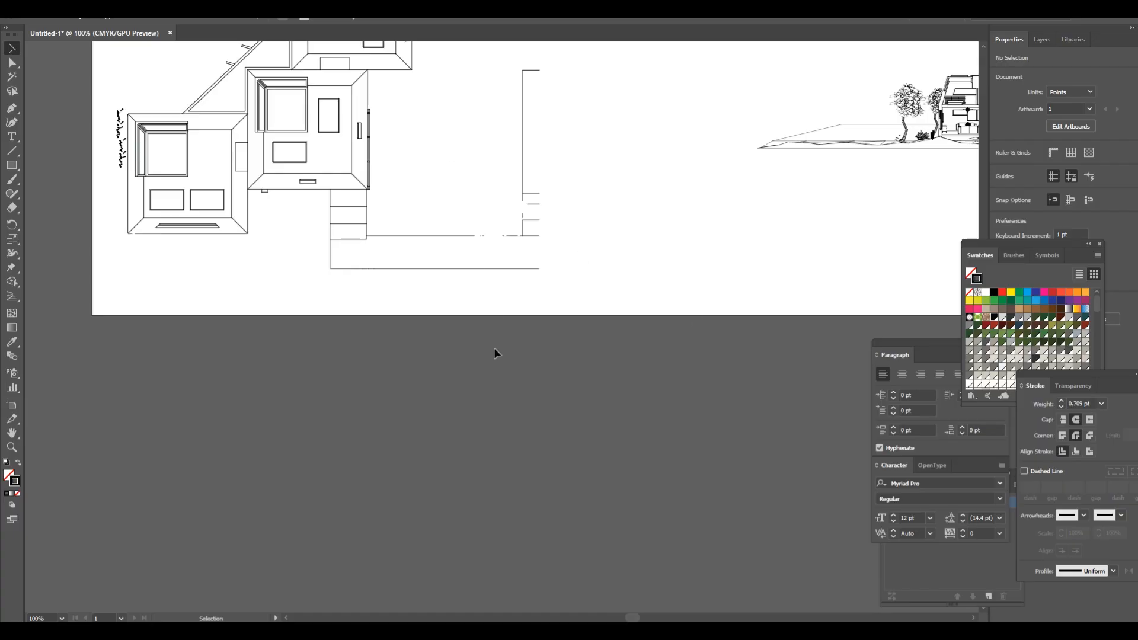
mouse_move(424, 163)
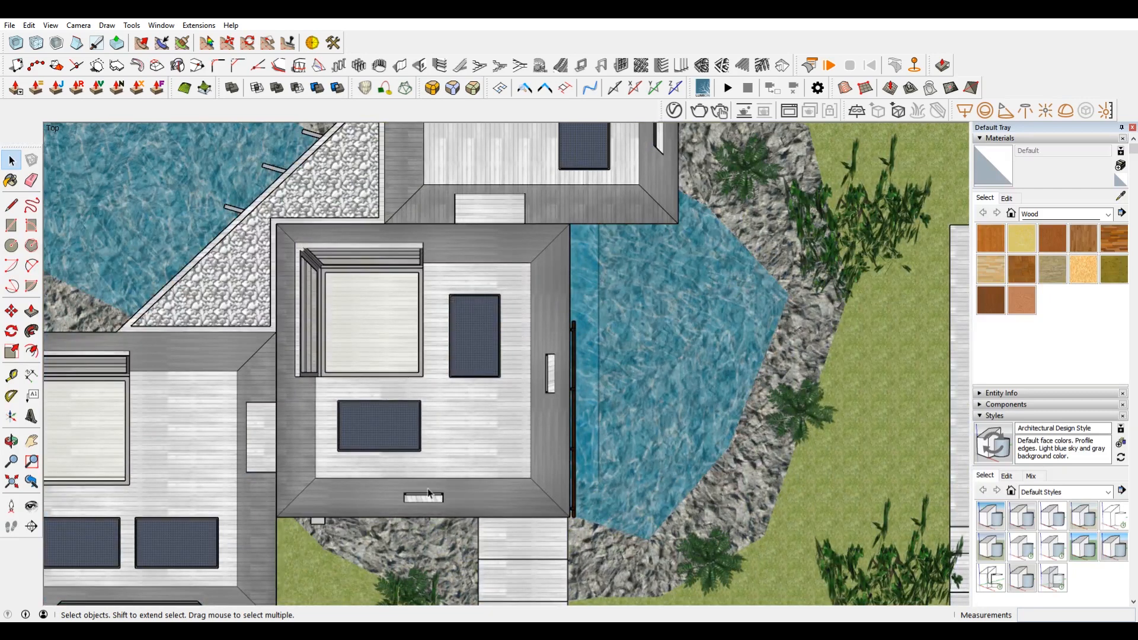
mouse_move(792, 293)
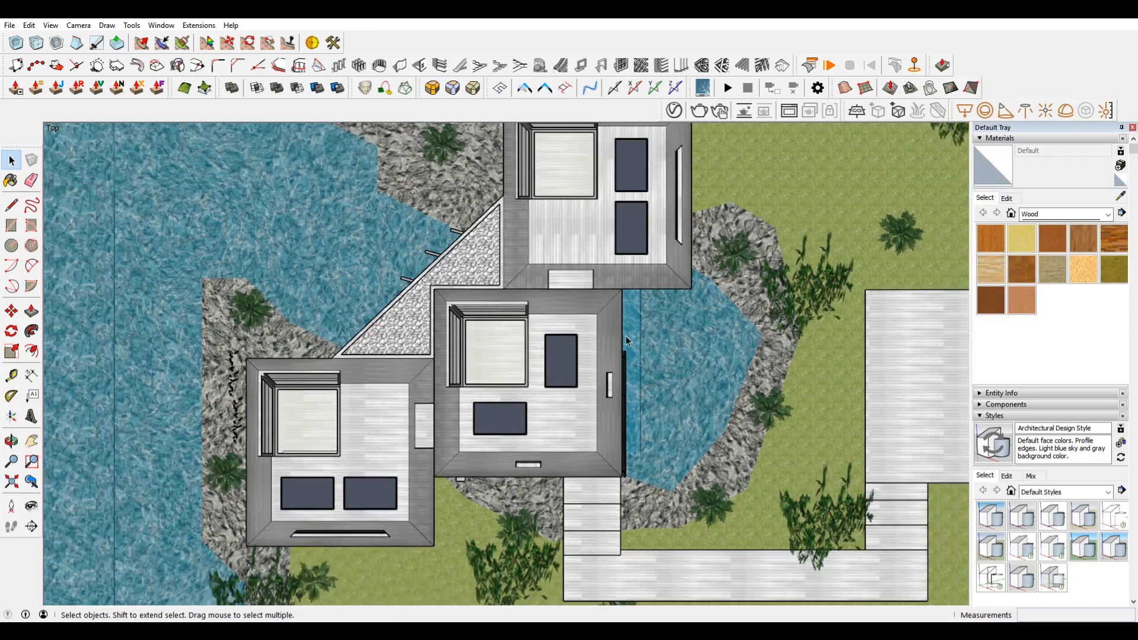
key(Ctrl+a)
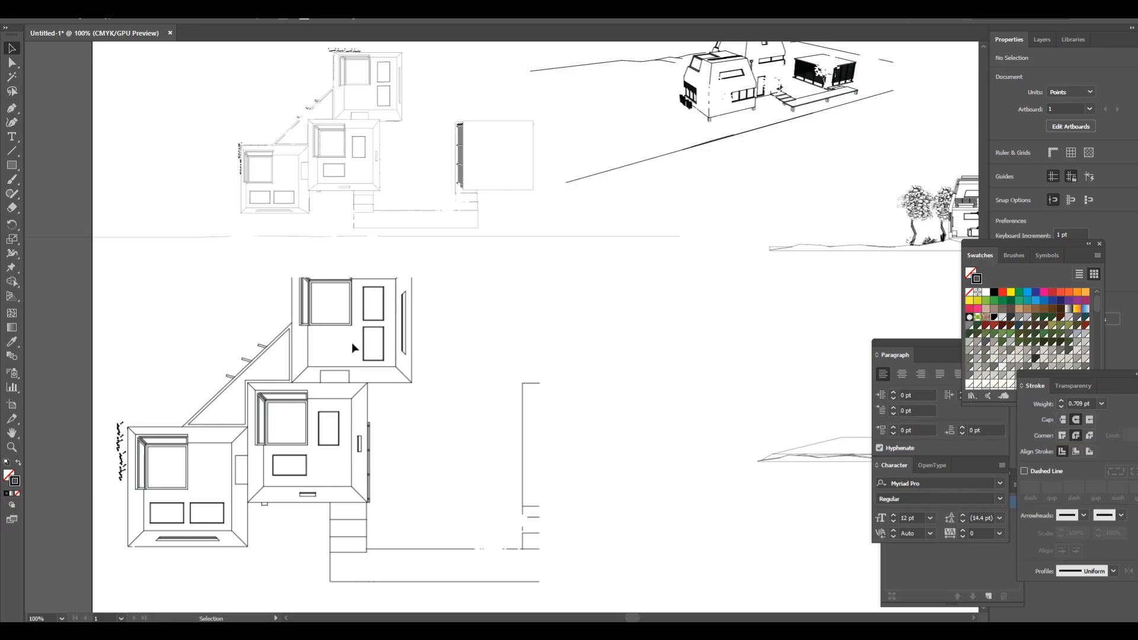
- Inspect the diagonal wall linework up close, zoom back out, then return to SketchUp
scroll(down, 3)
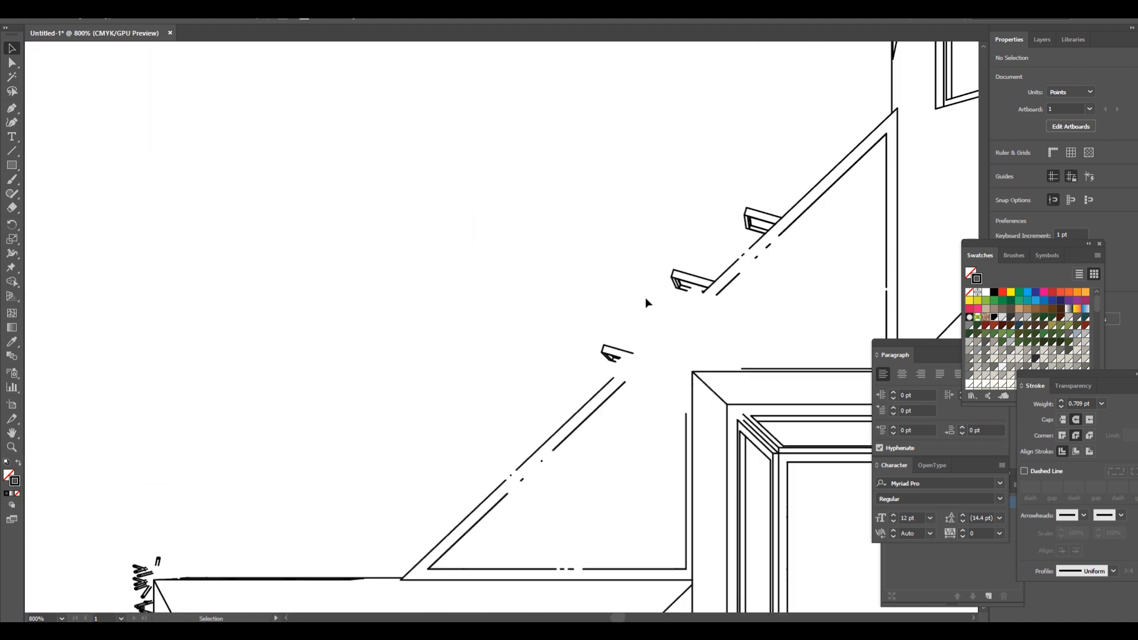
mouse_move(766, 223)
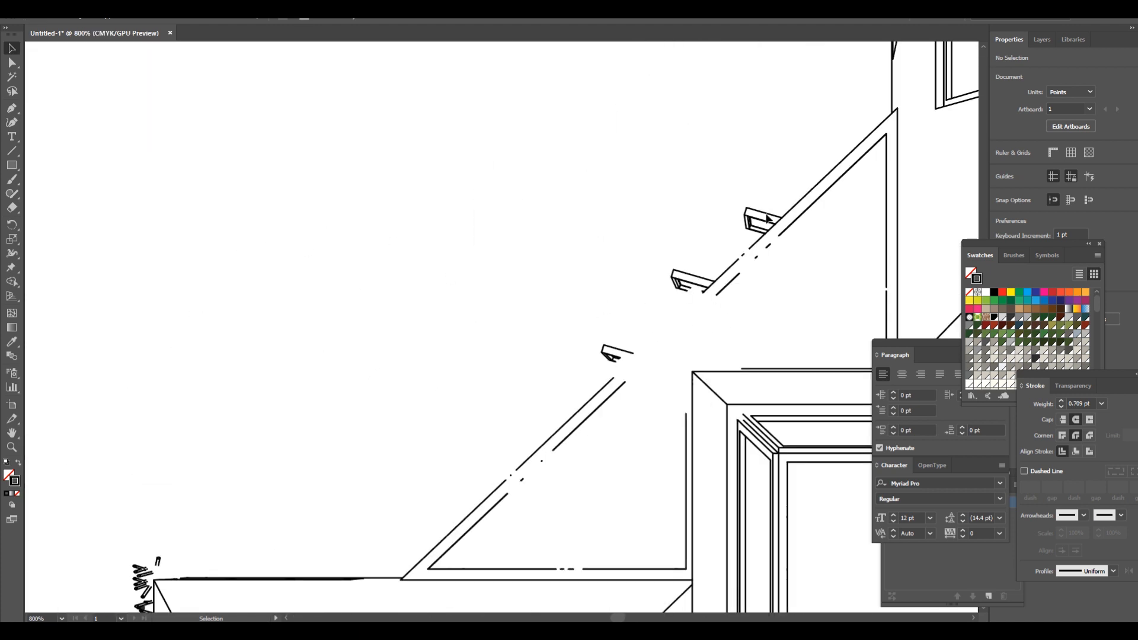
key(ctrl+-)
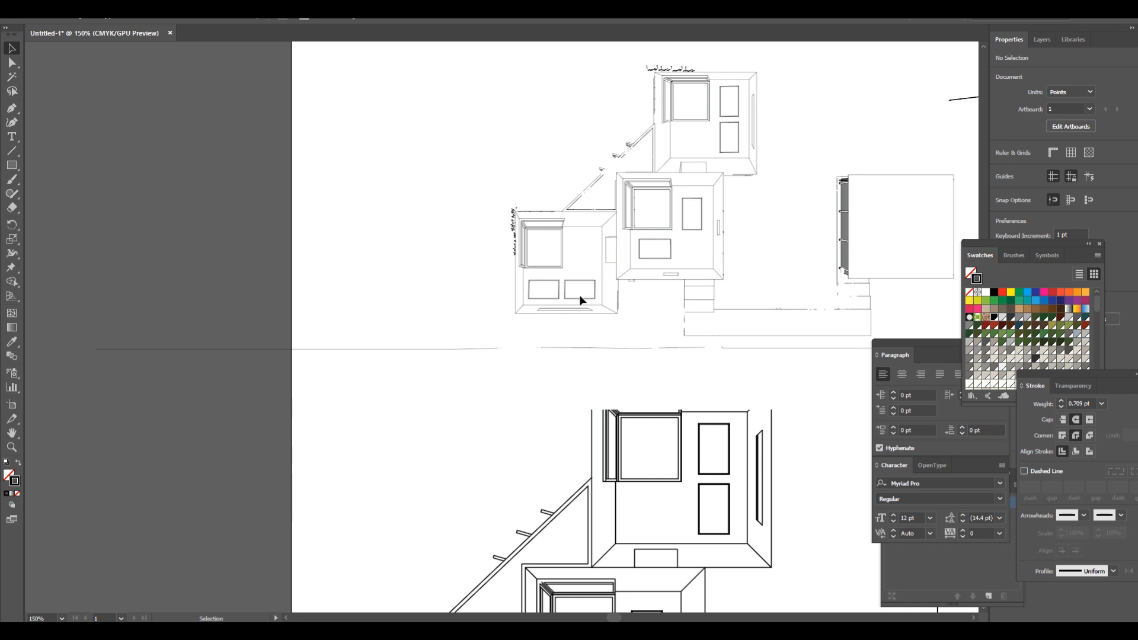
scroll(down, 3)
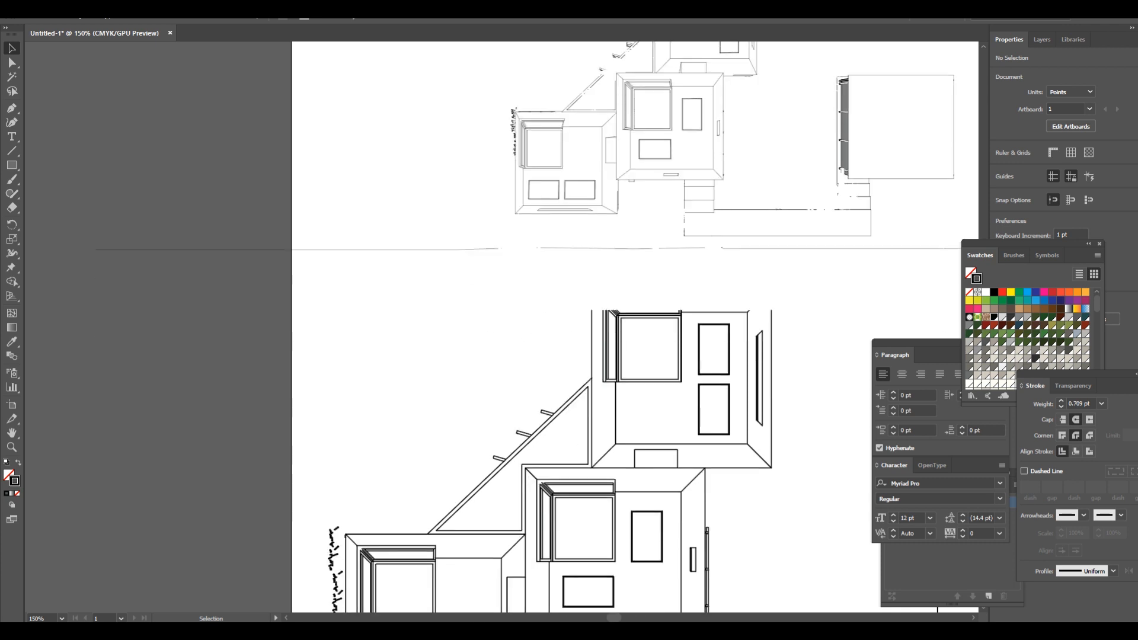
key(alt+tab)
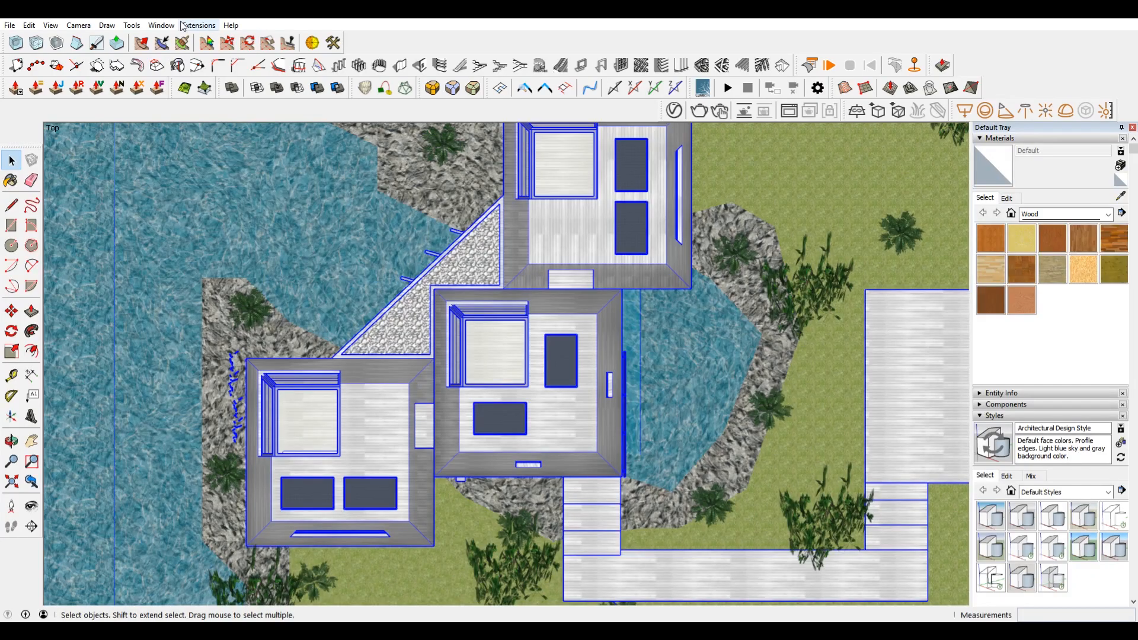
- Hide the Landscape layer via its Visible checkbox in the Layers tray
click(199, 25)
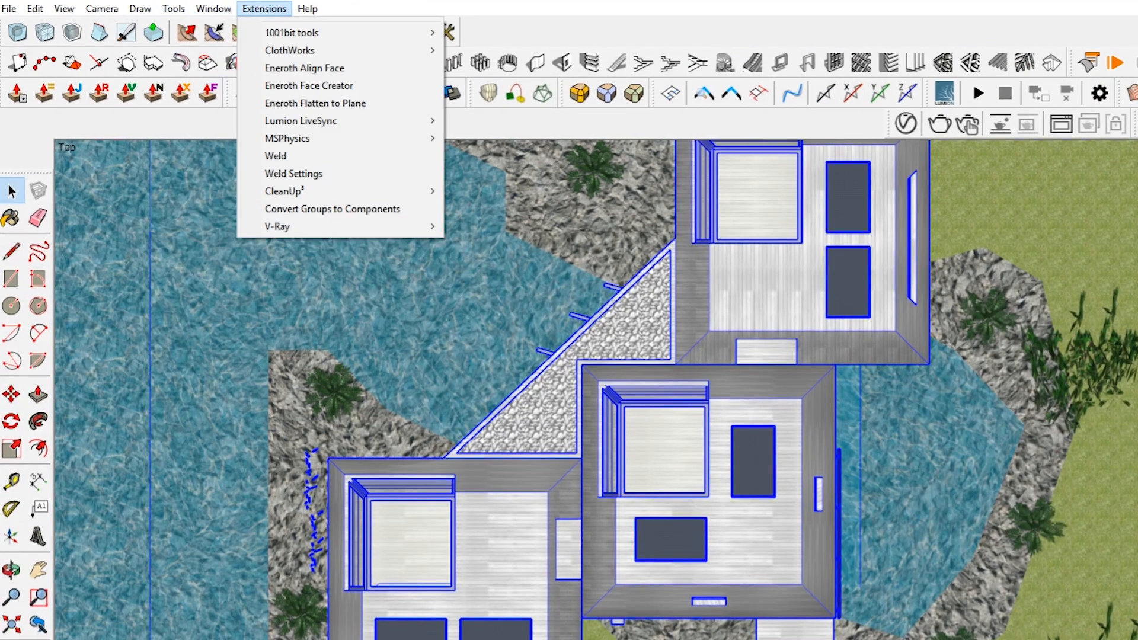
click(212, 8)
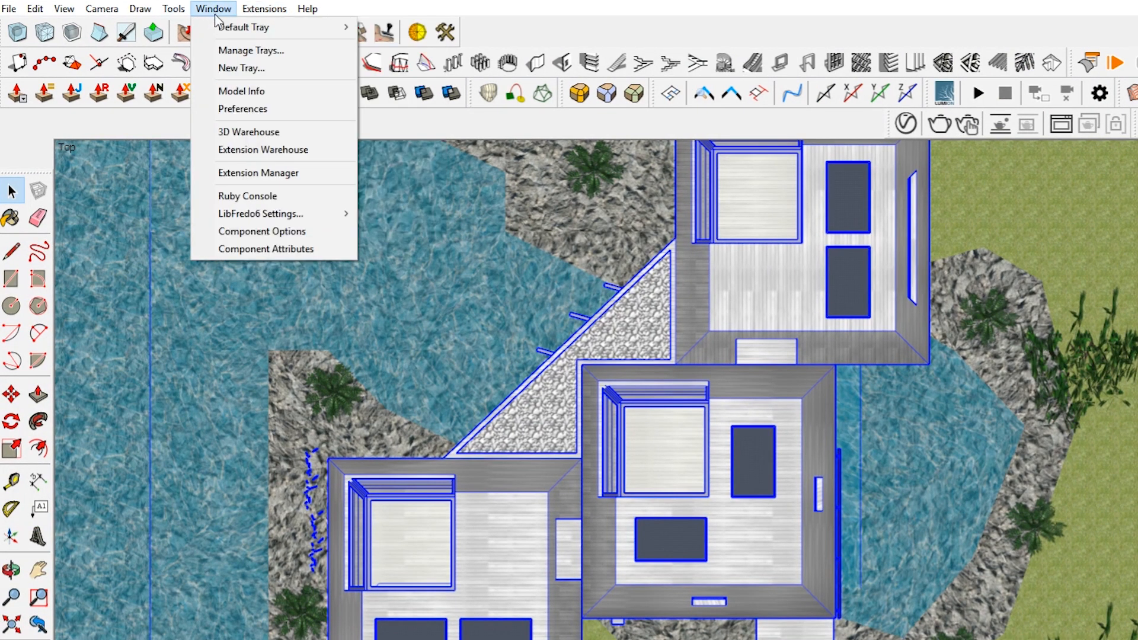
mouse_move(263, 27)
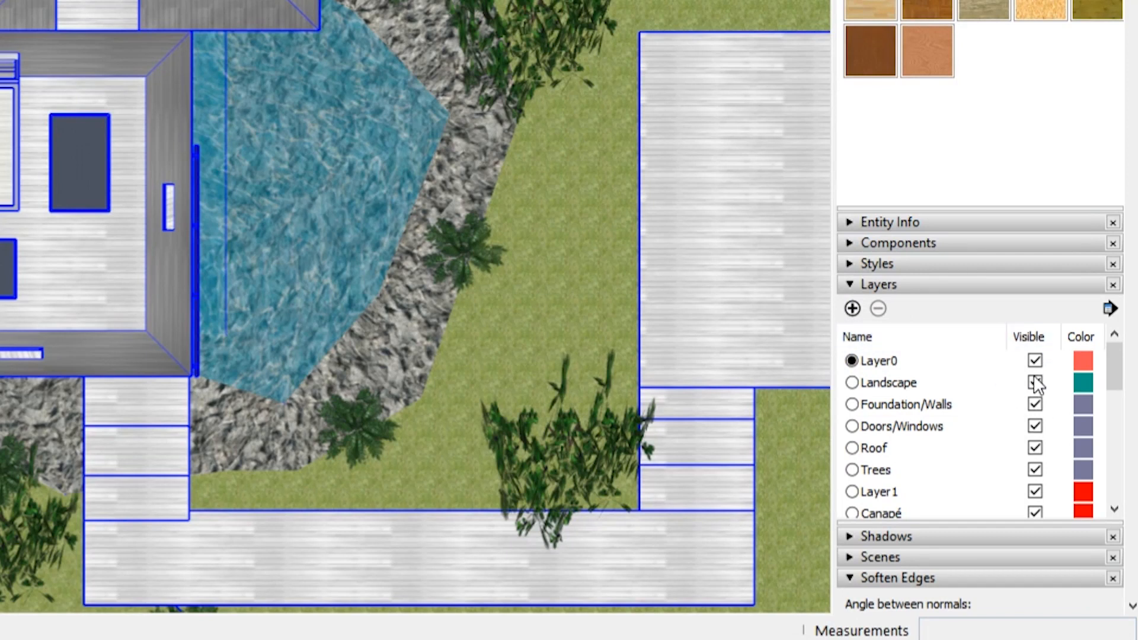
click(1034, 381)
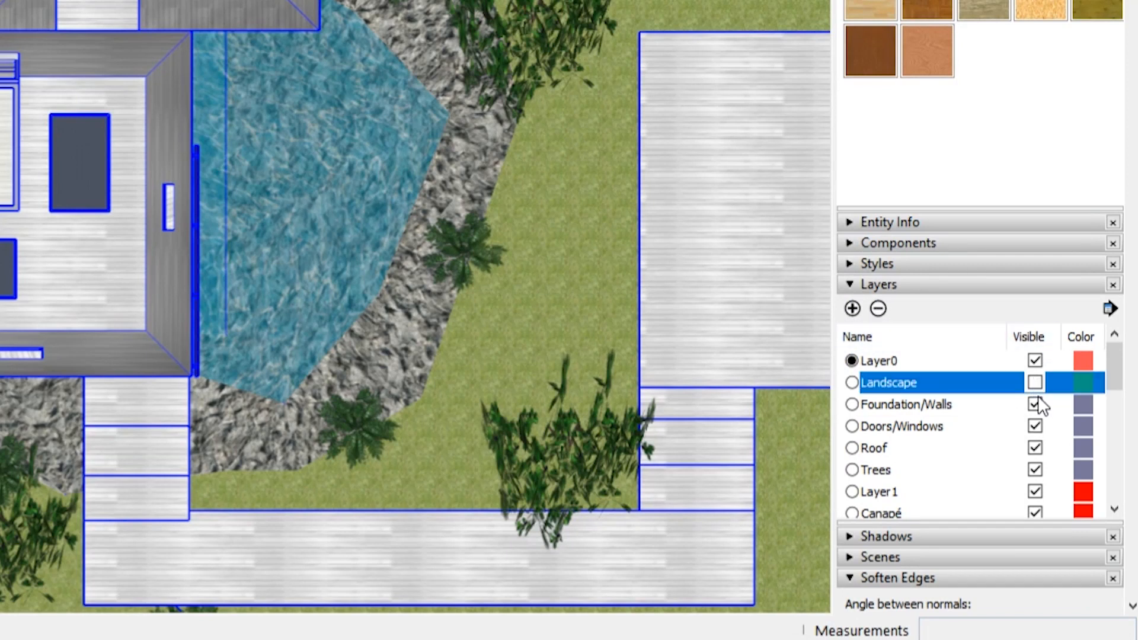
click(1034, 382)
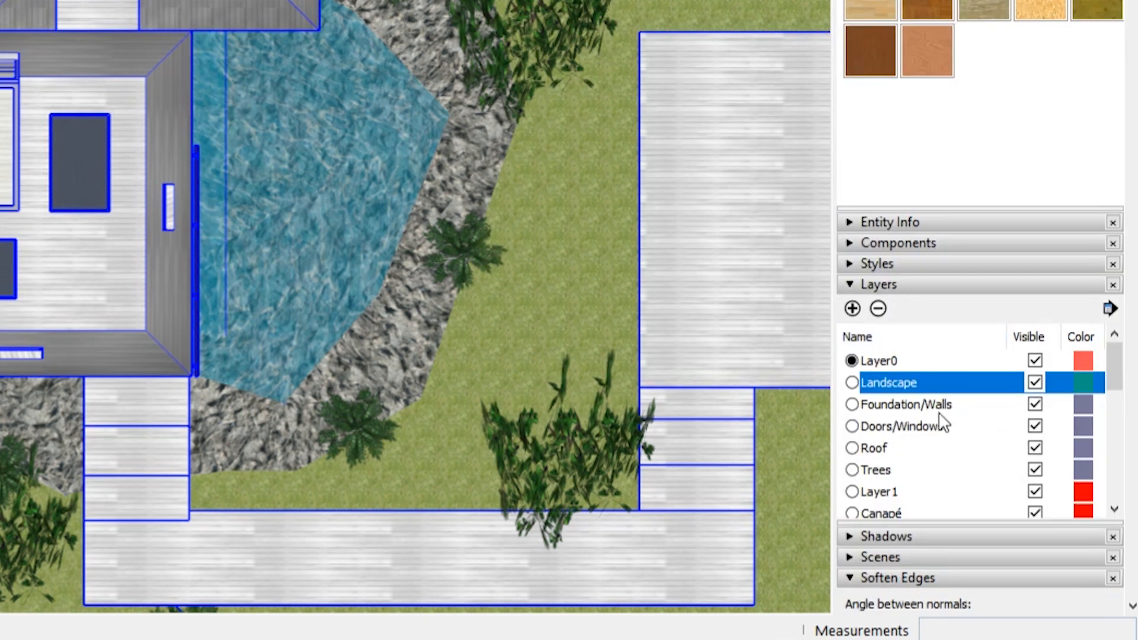
click(1034, 382)
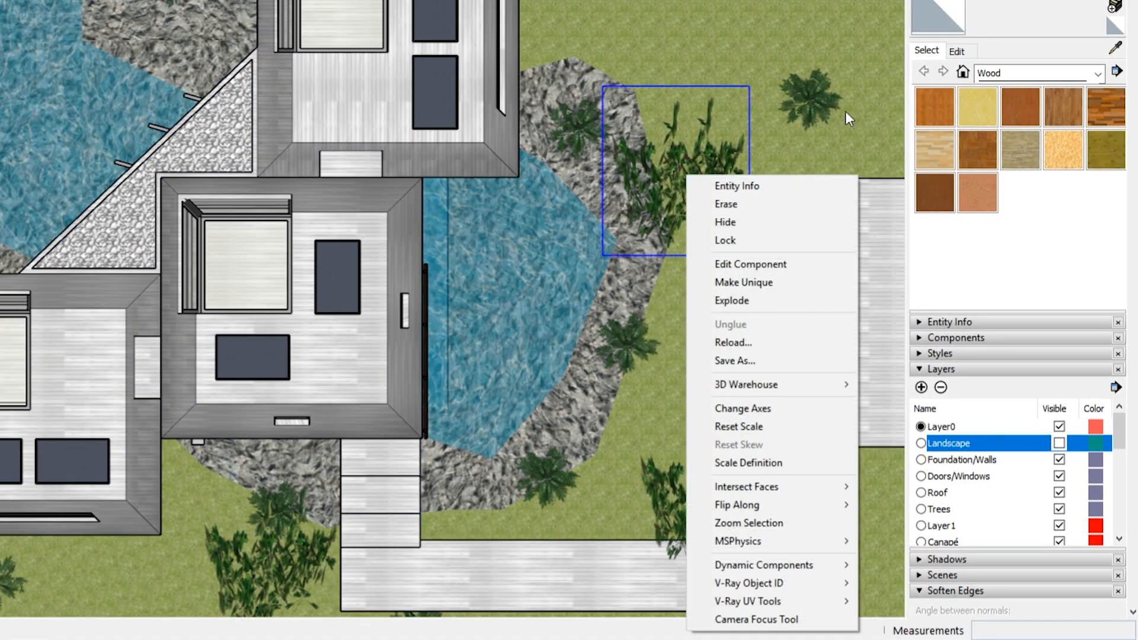
click(737, 185)
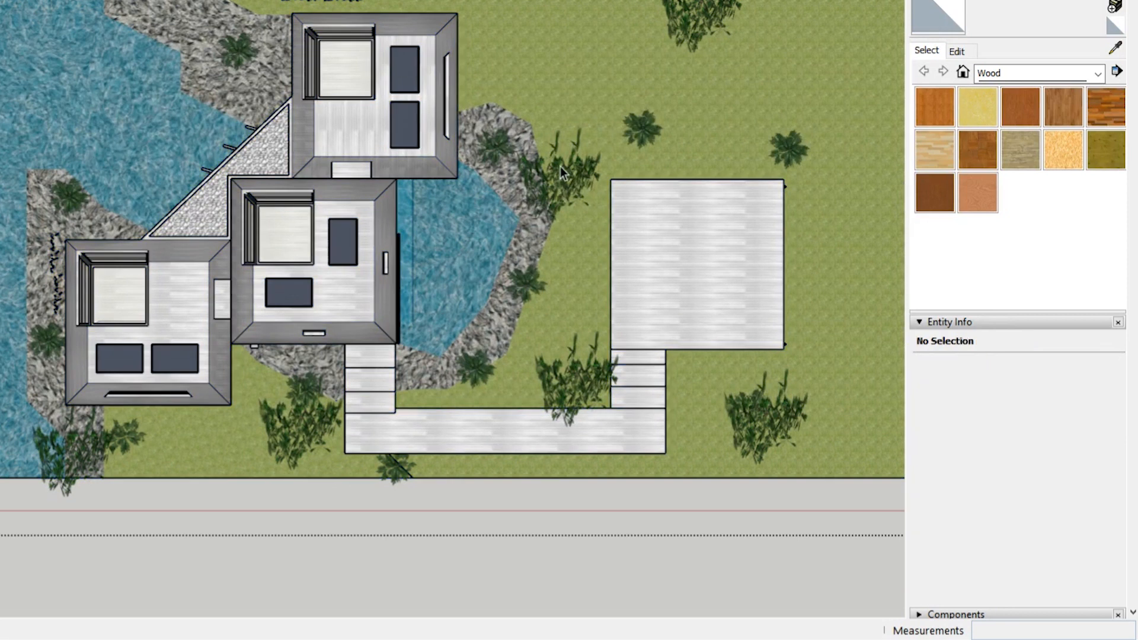
click(1111, 368)
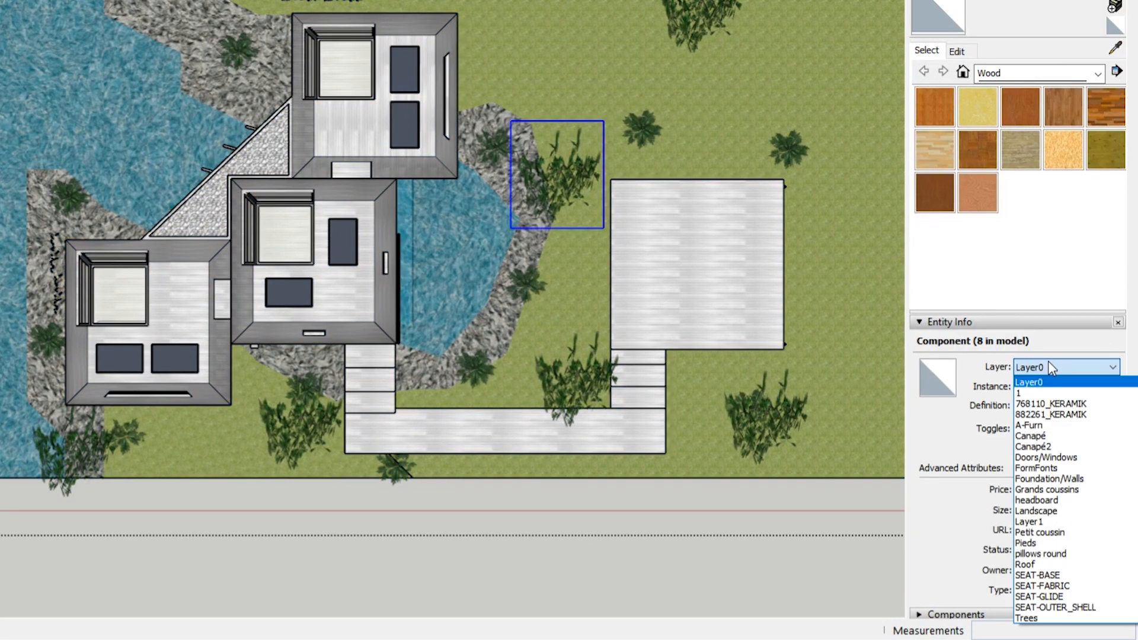
mouse_move(1043, 500)
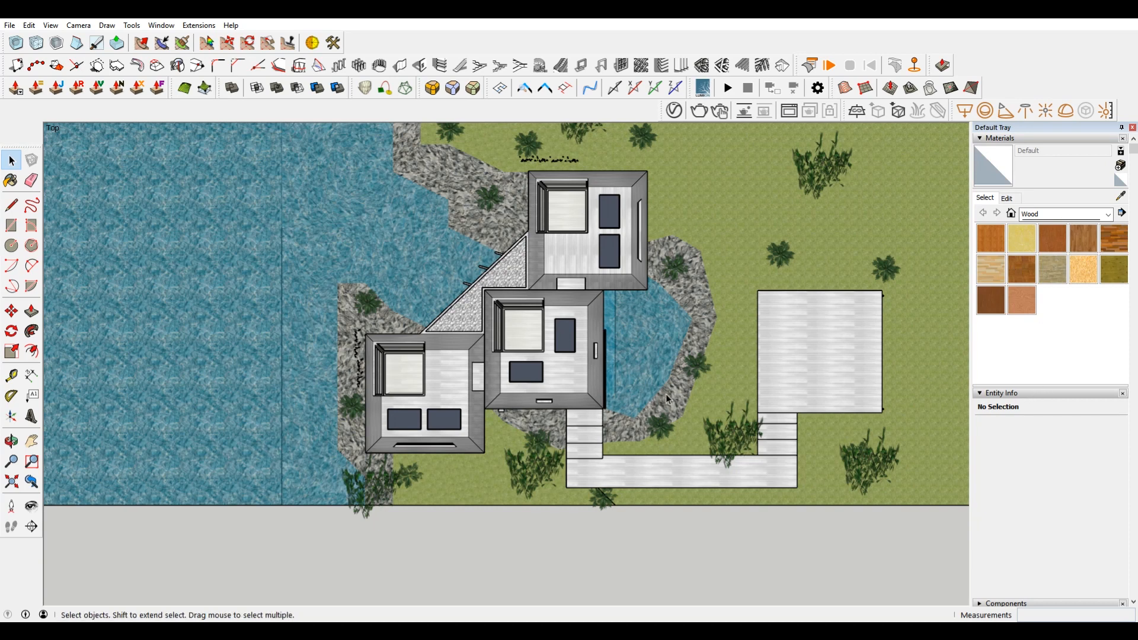
mouse_move(728, 501)
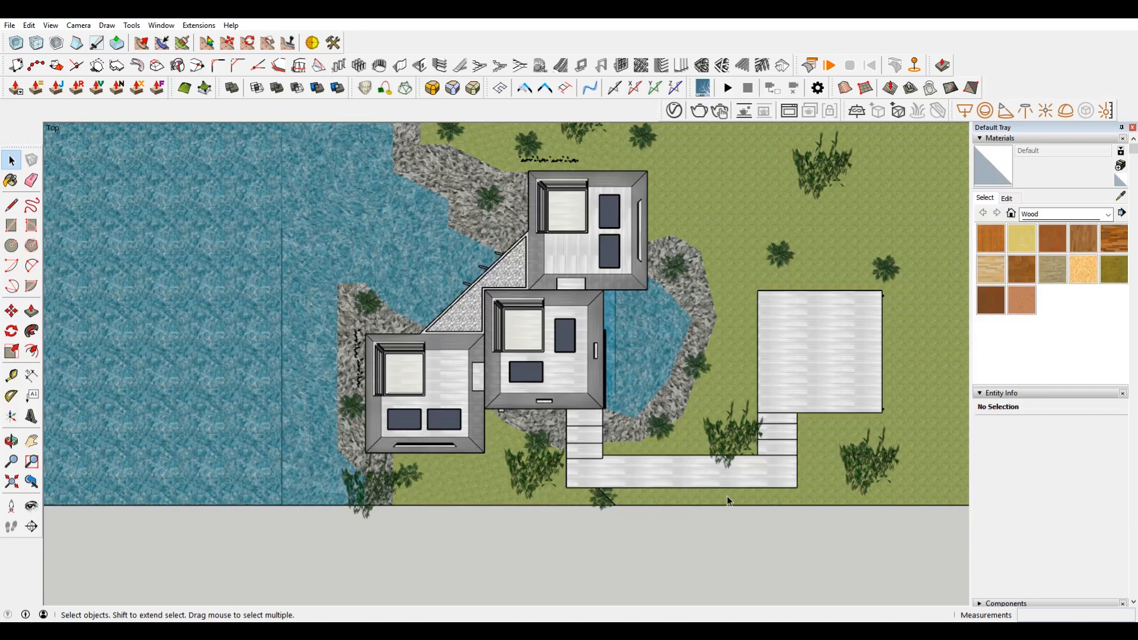
mouse_move(723, 445)
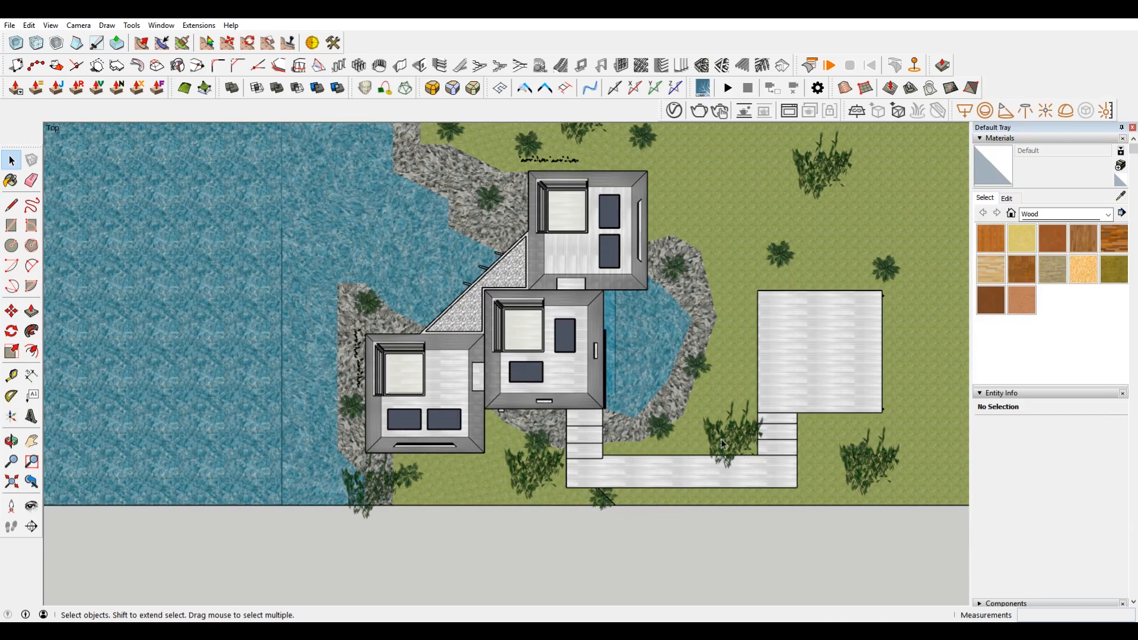
mouse_move(678, 339)
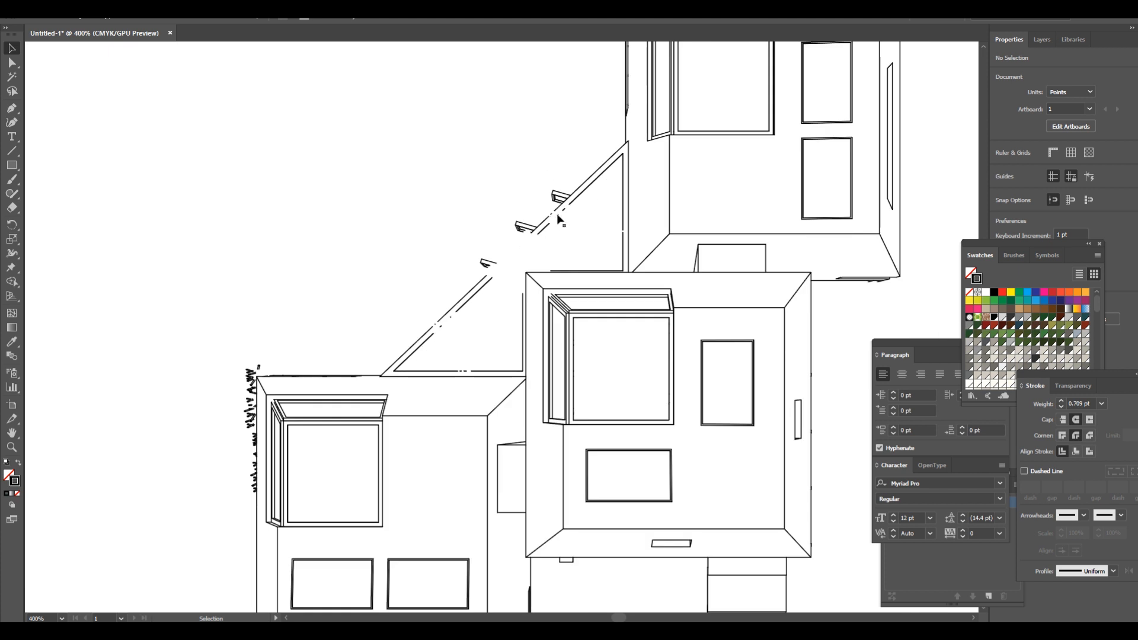
- Zoom out over the two top-view plans and the perspective sketch
key(Ctrl+-)
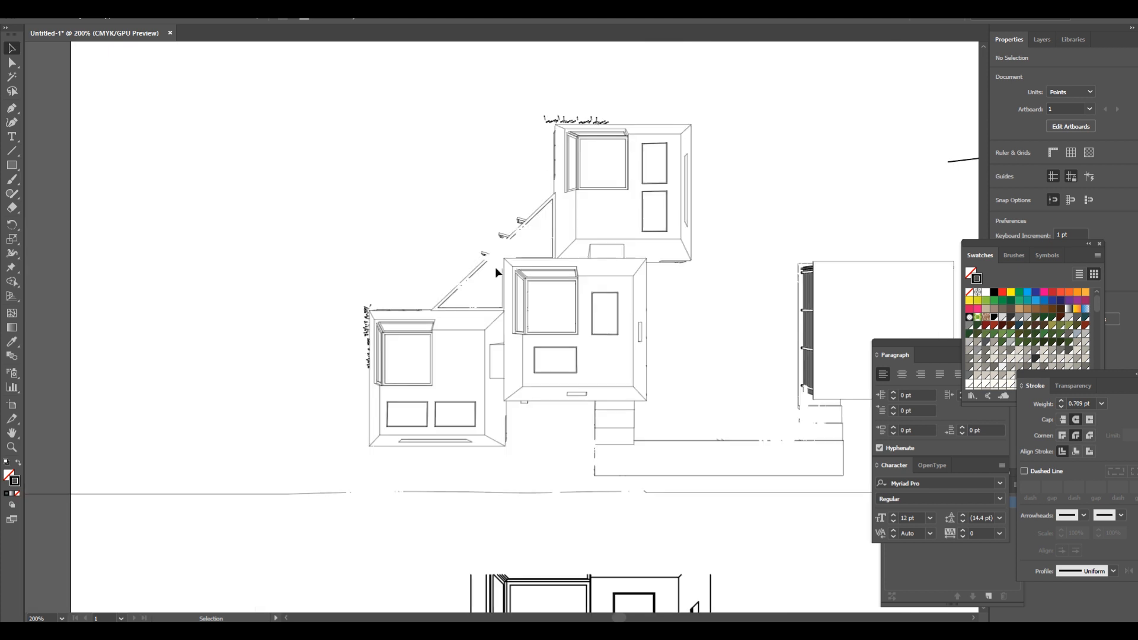
key(ctrl+-)
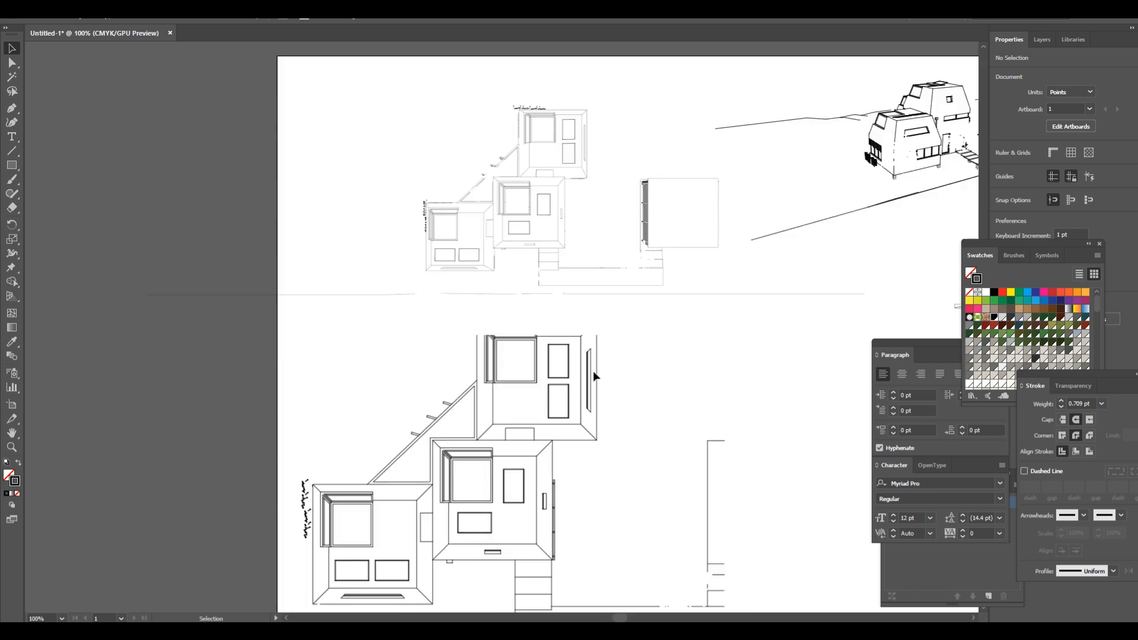
mouse_move(639, 208)
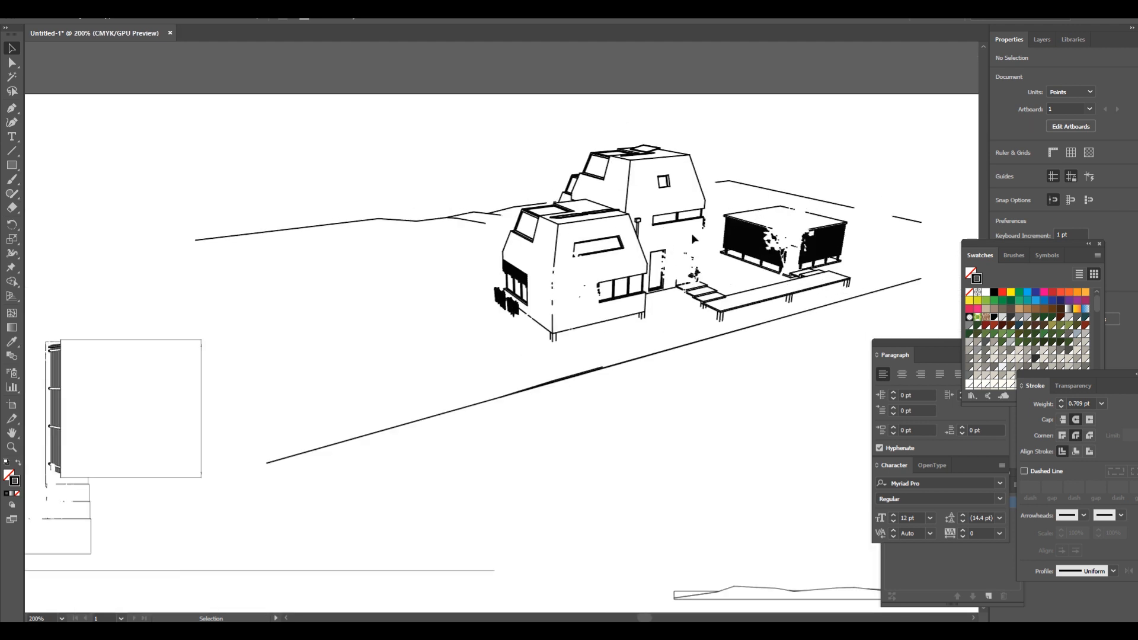
mouse_move(829, 194)
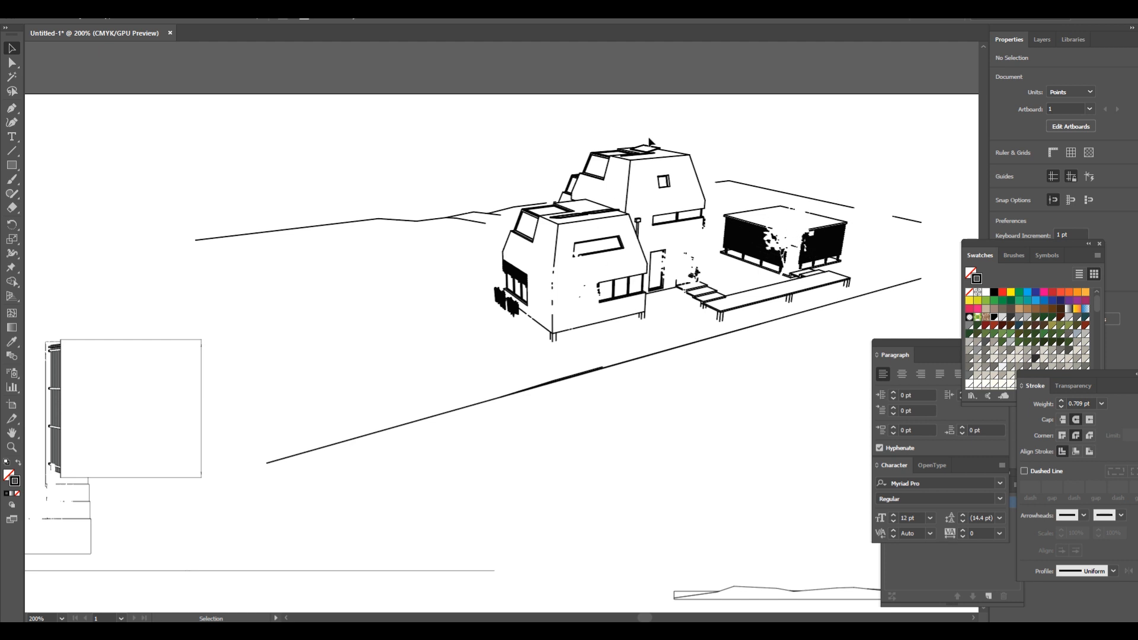
mouse_move(670, 164)
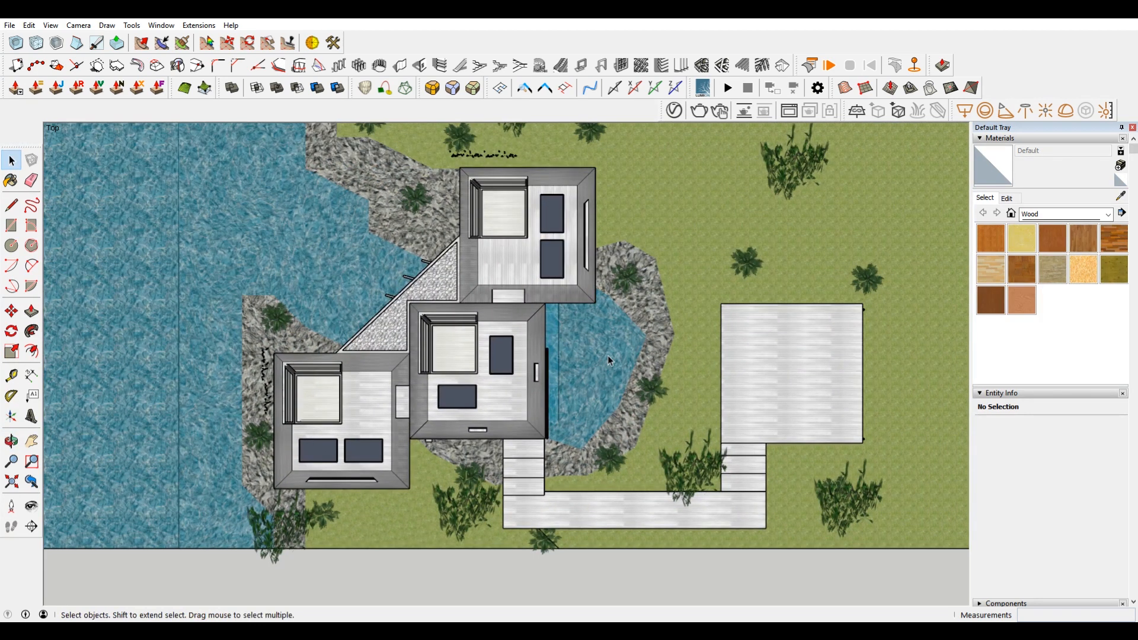
mouse_move(587, 344)
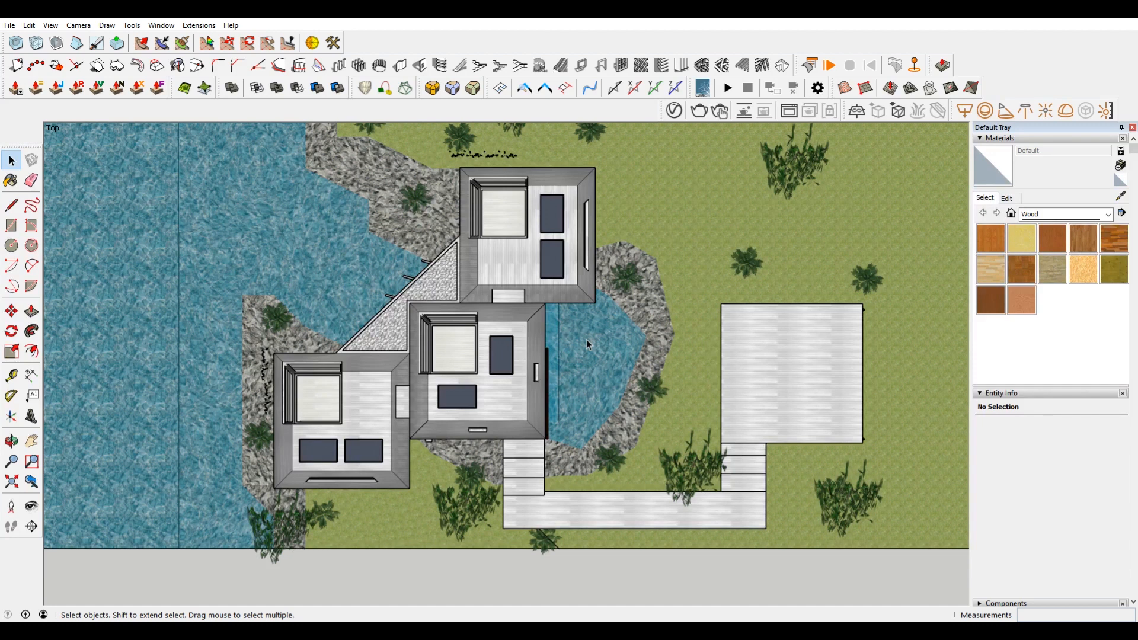
mouse_move(78, 24)
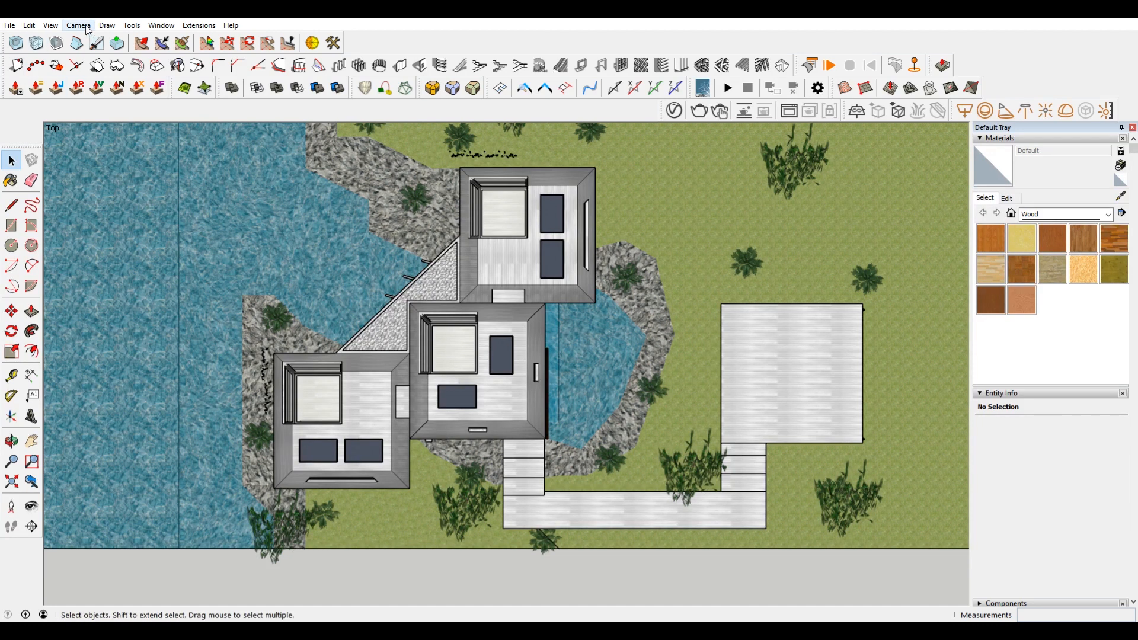
- Switch the camera from parallel projection to Perspective
click(78, 25)
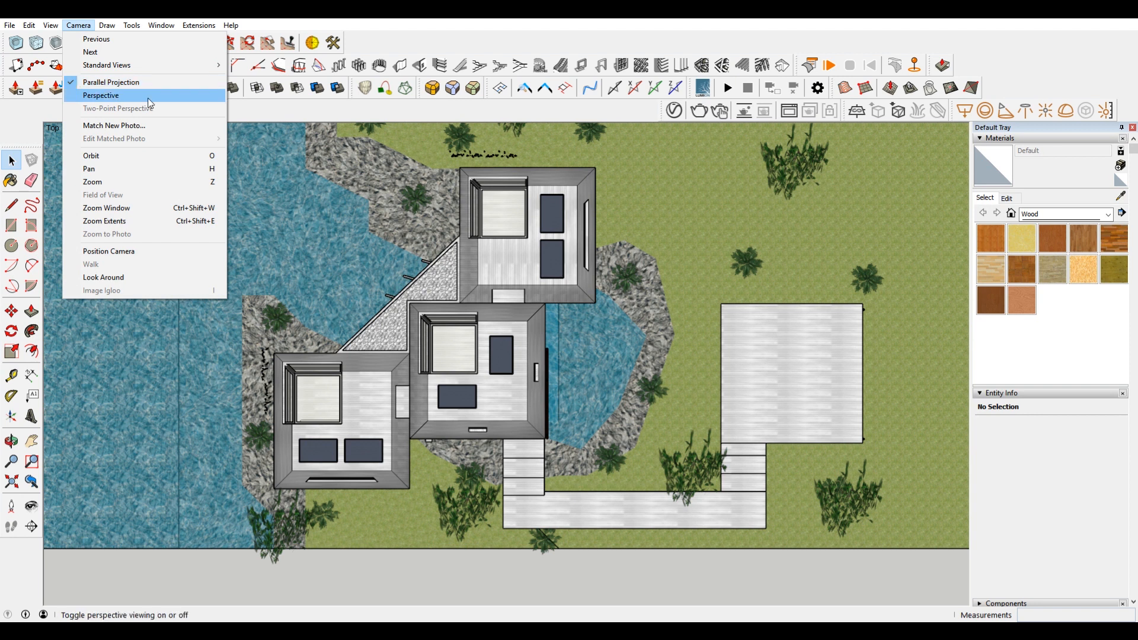
click(101, 95)
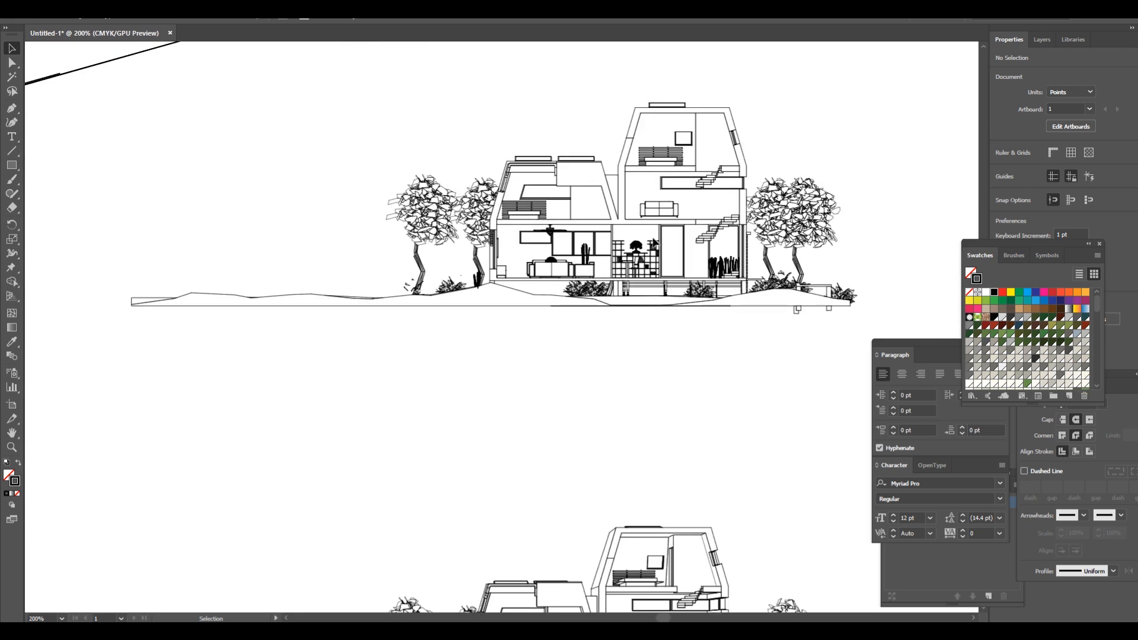
mouse_move(848, 383)
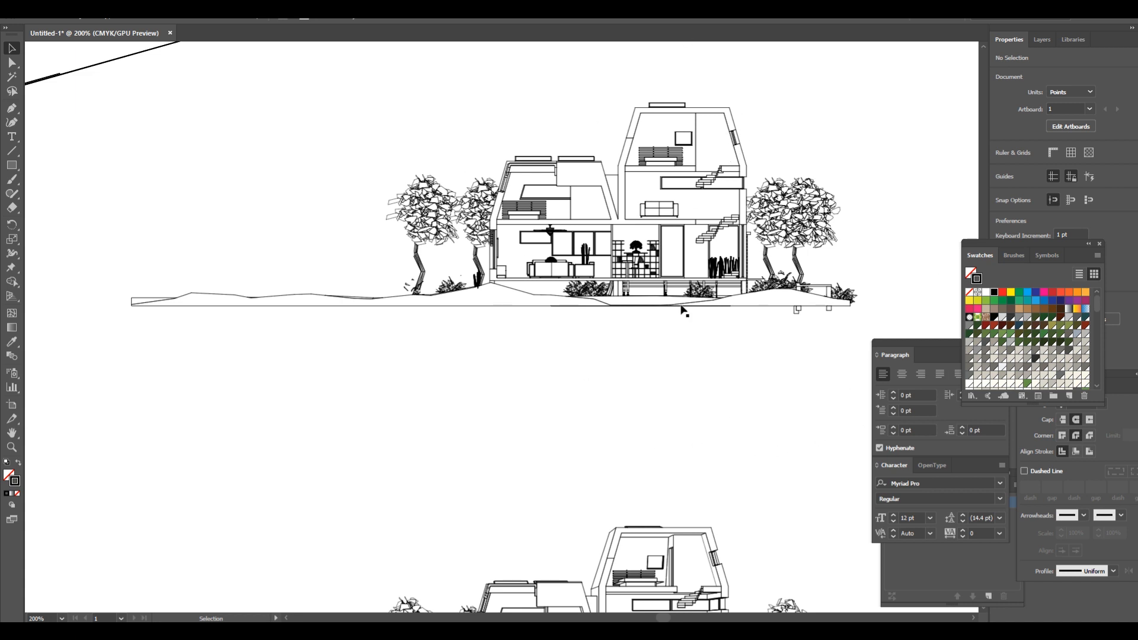
- Pan to the house section drawings flanked by trees on the artboard
click(681, 313)
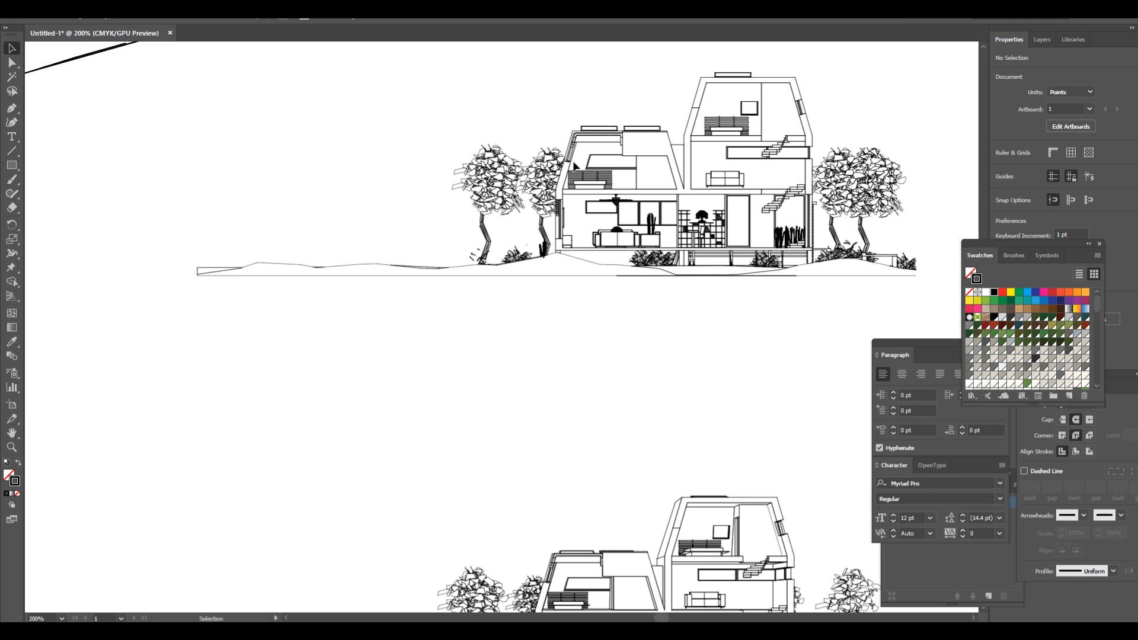
mouse_move(856, 82)
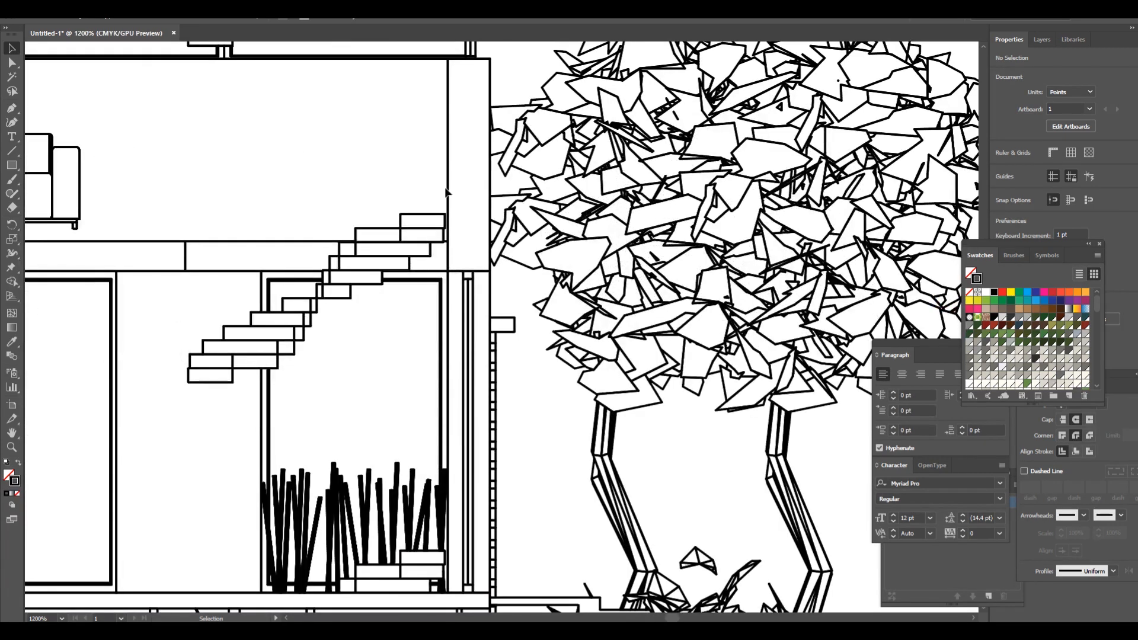
click(446, 166)
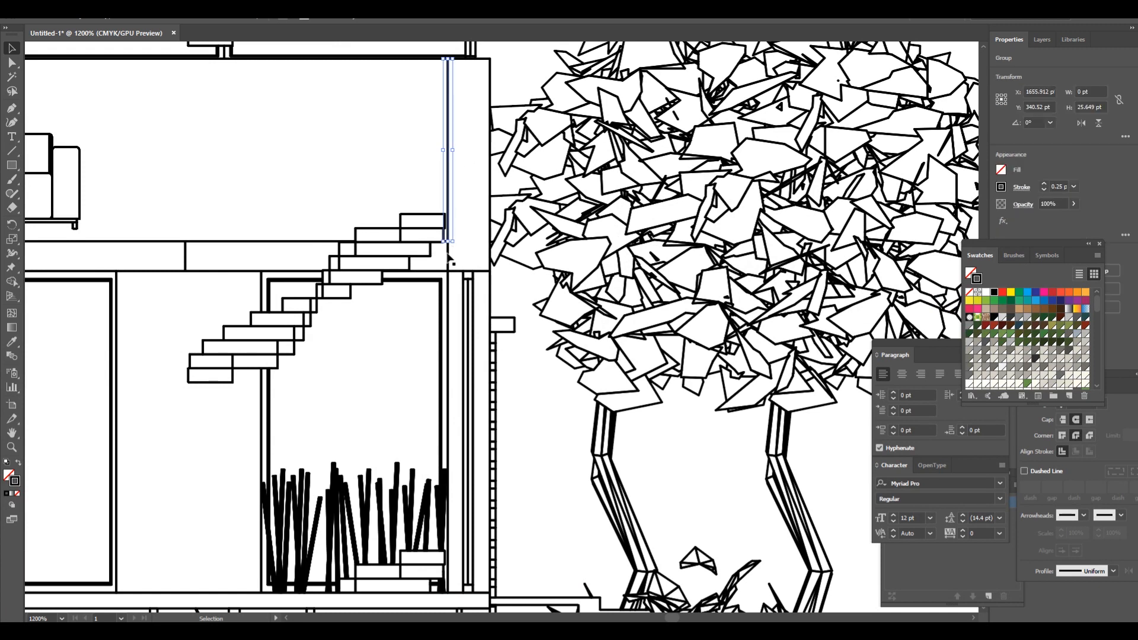
mouse_move(468, 246)
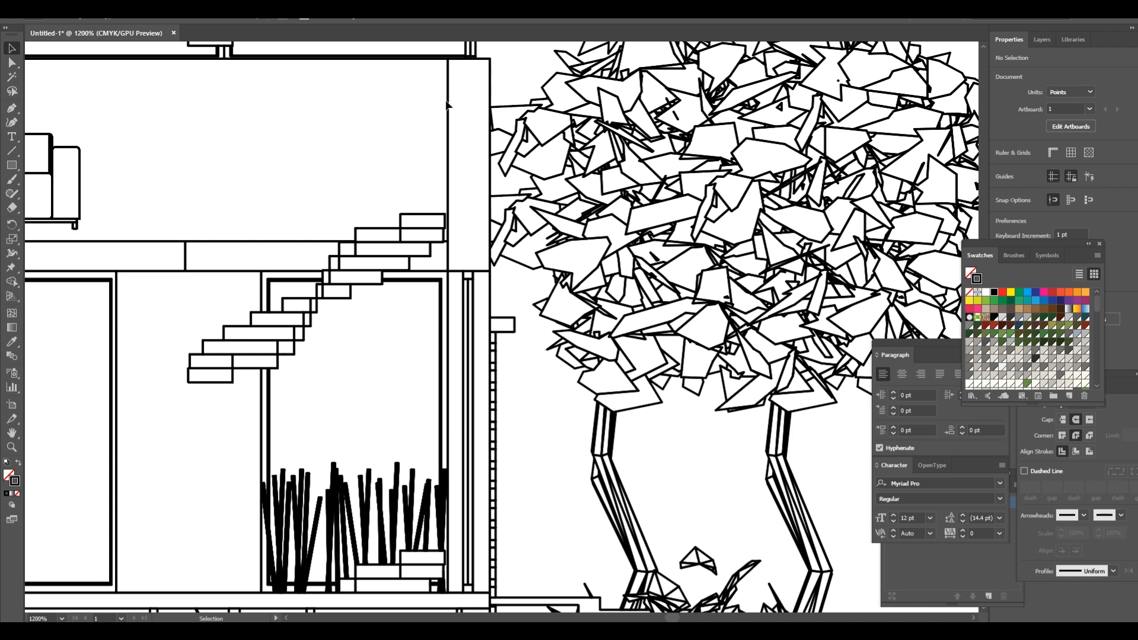
mouse_move(519, 86)
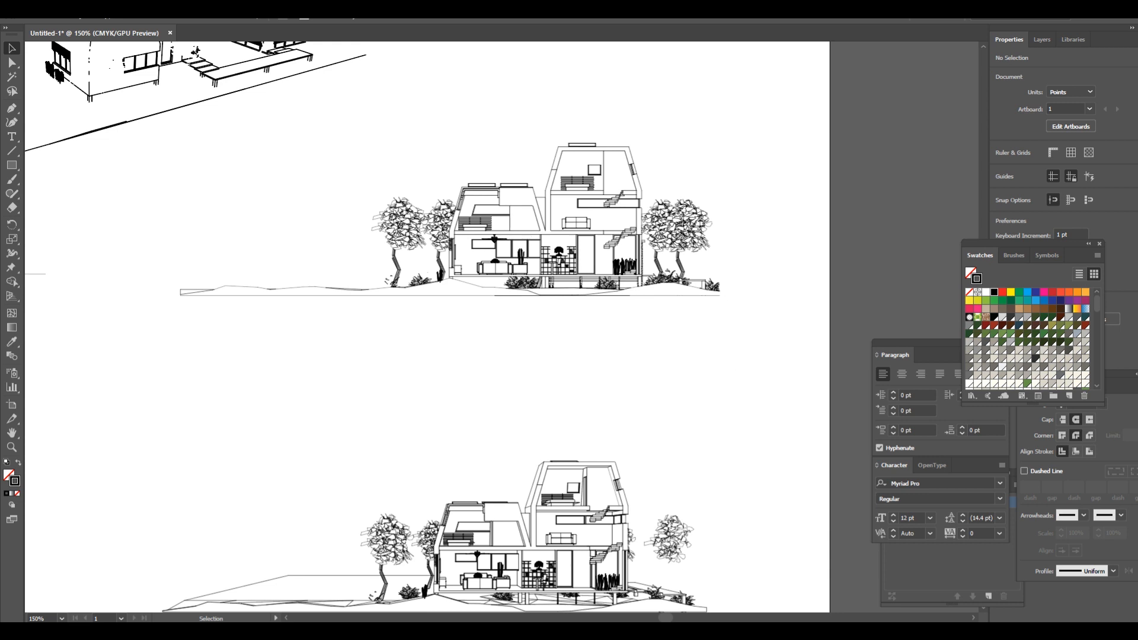
mouse_move(673, 436)
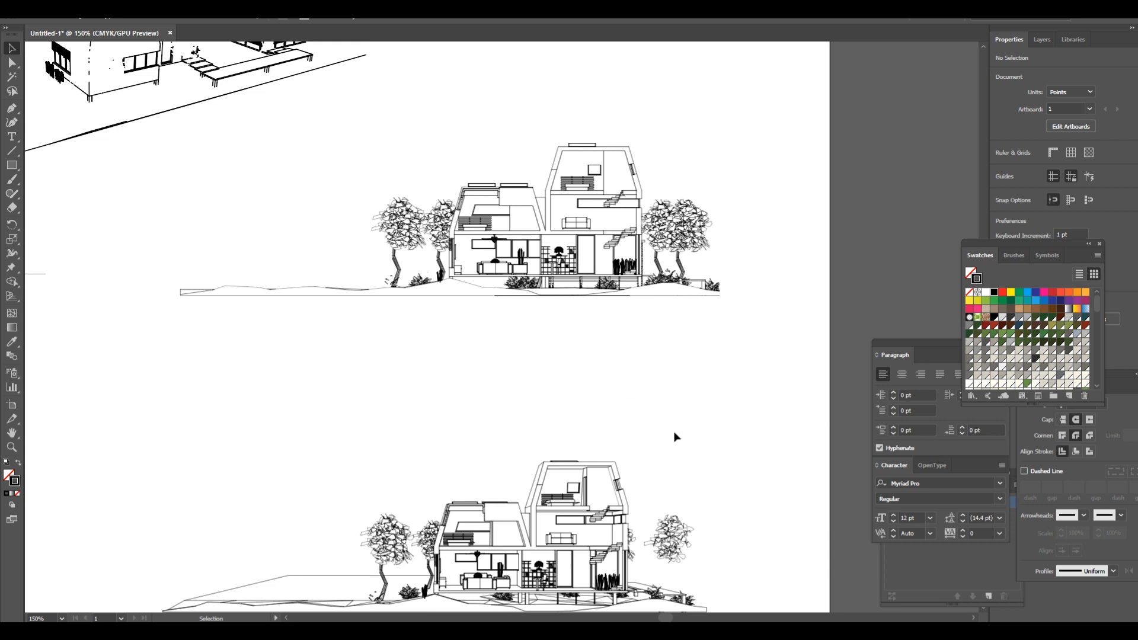
mouse_move(597, 350)
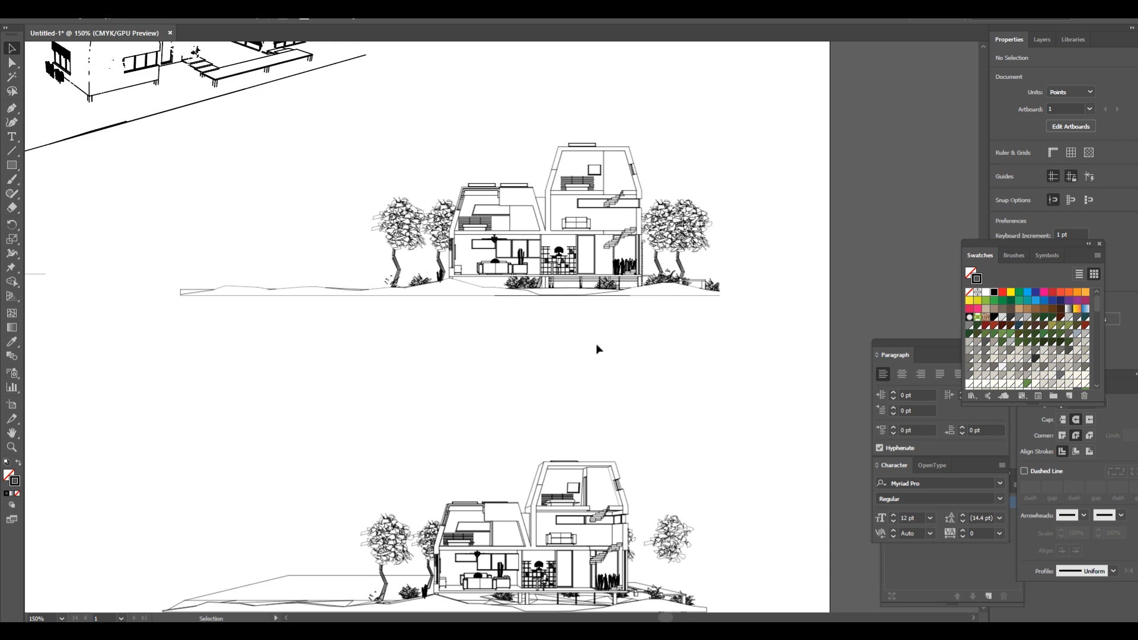